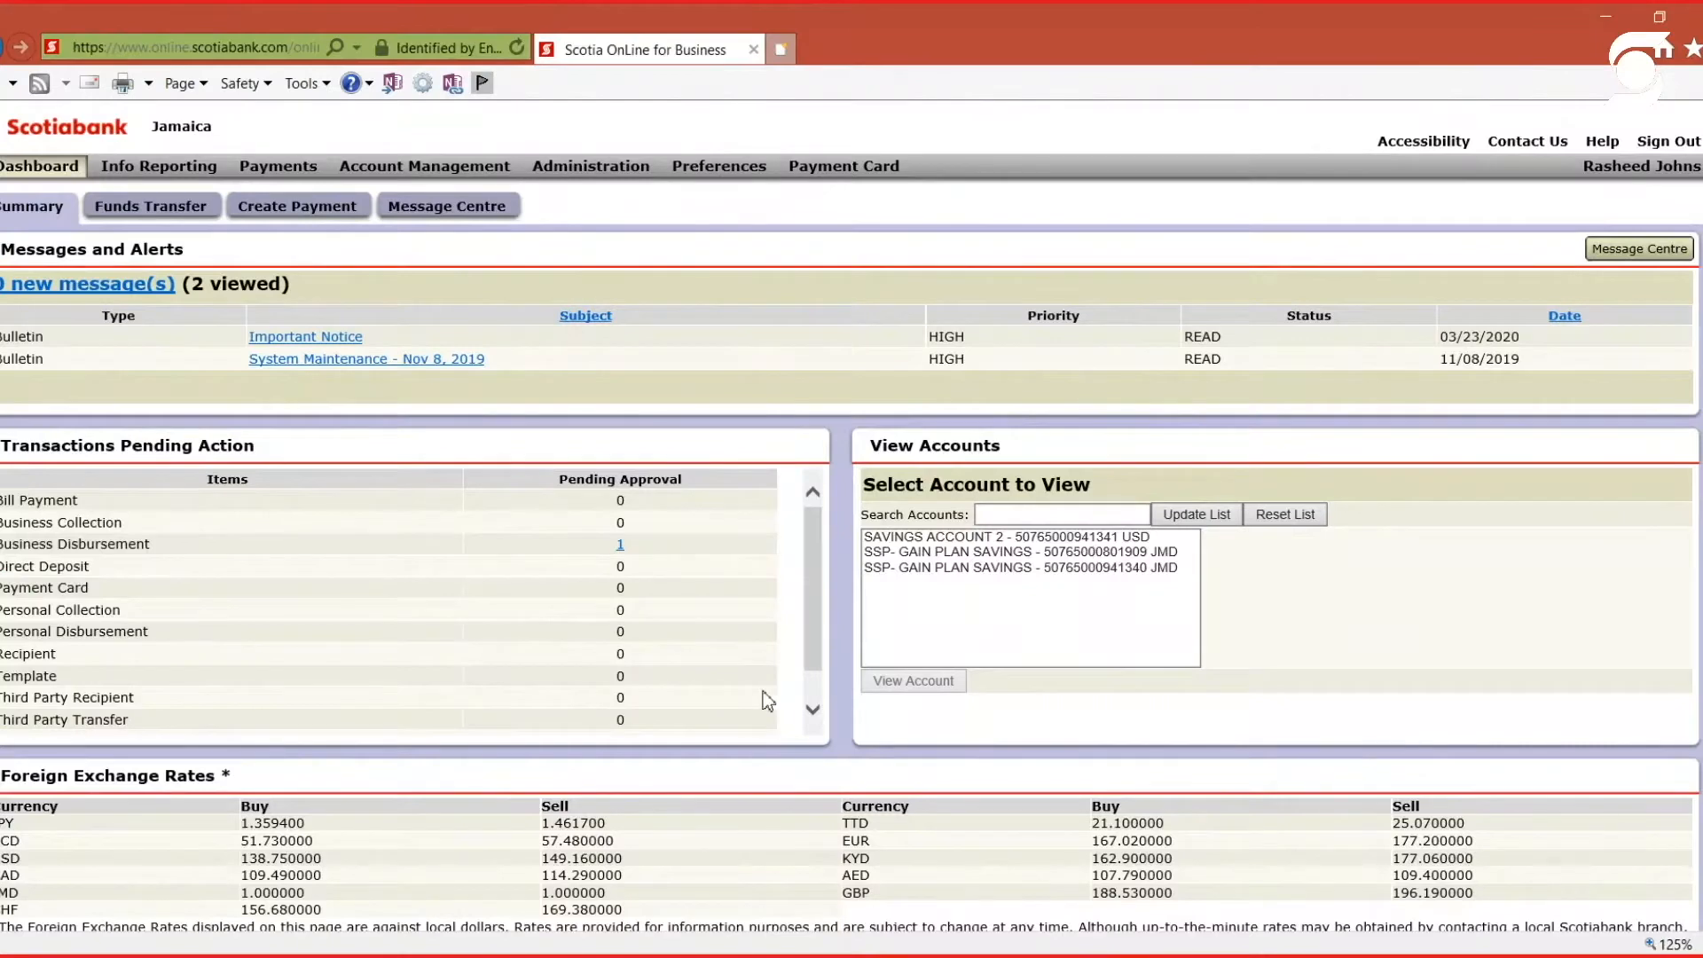
pyautogui.moveTo(692, 587)
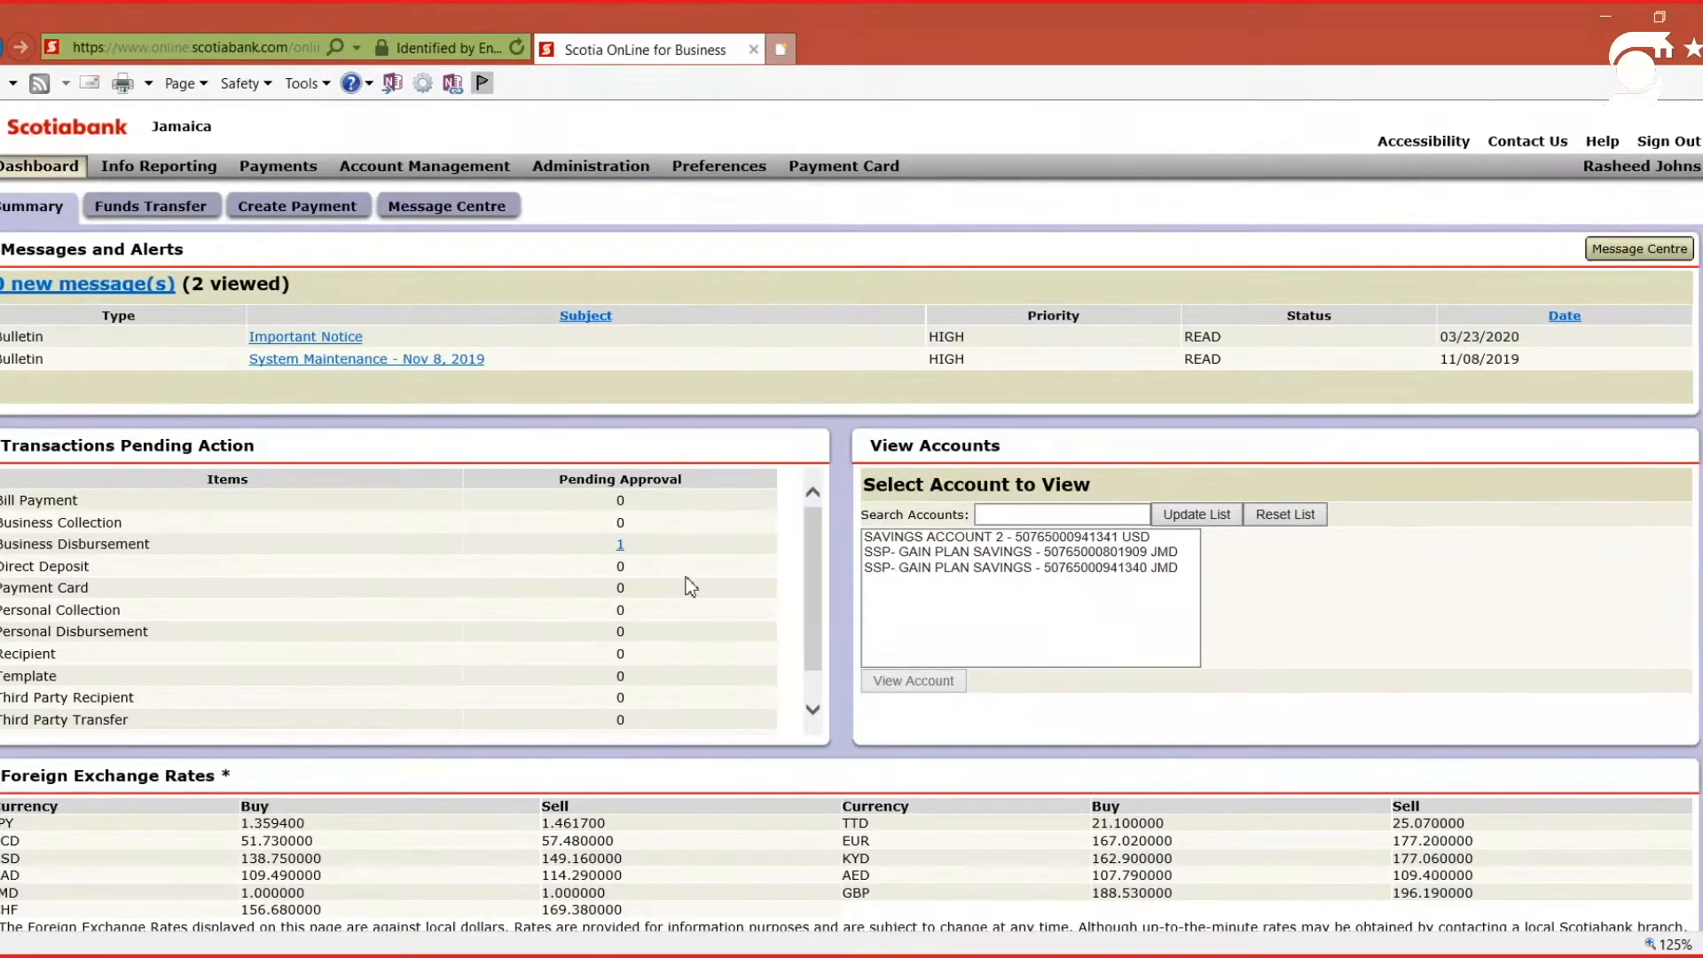
pyautogui.moveTo(896, 405)
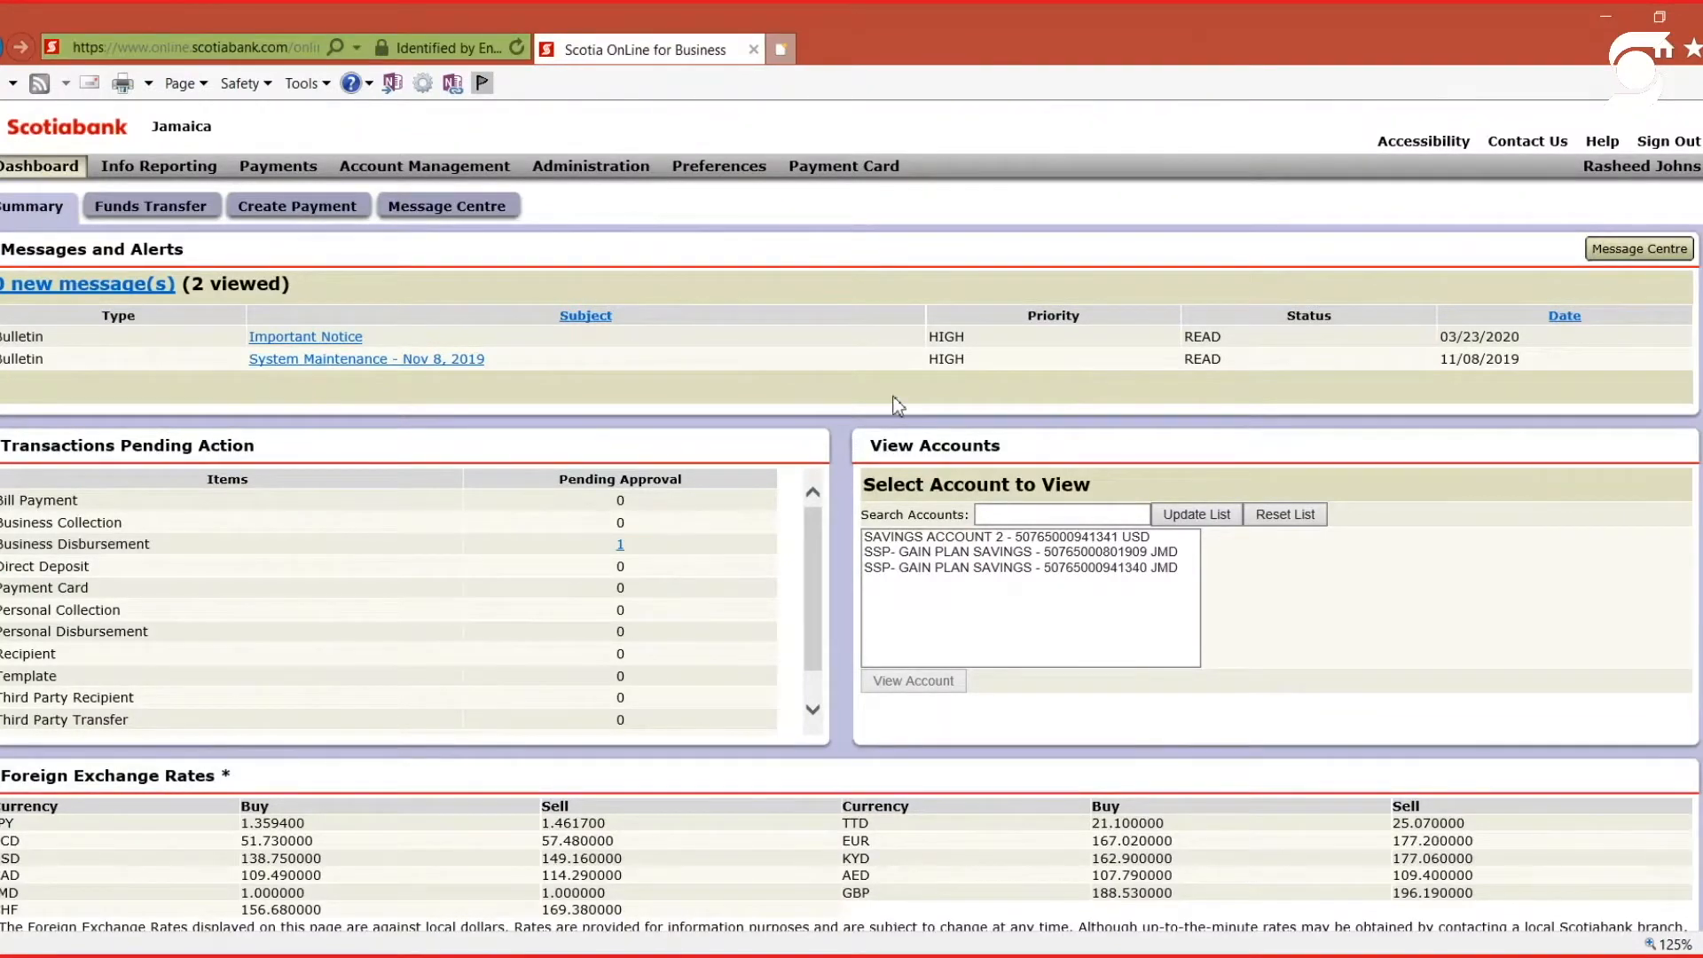
# - Go to the Profile & Preferences overview from the dashboard
pyautogui.click(1018, 567)
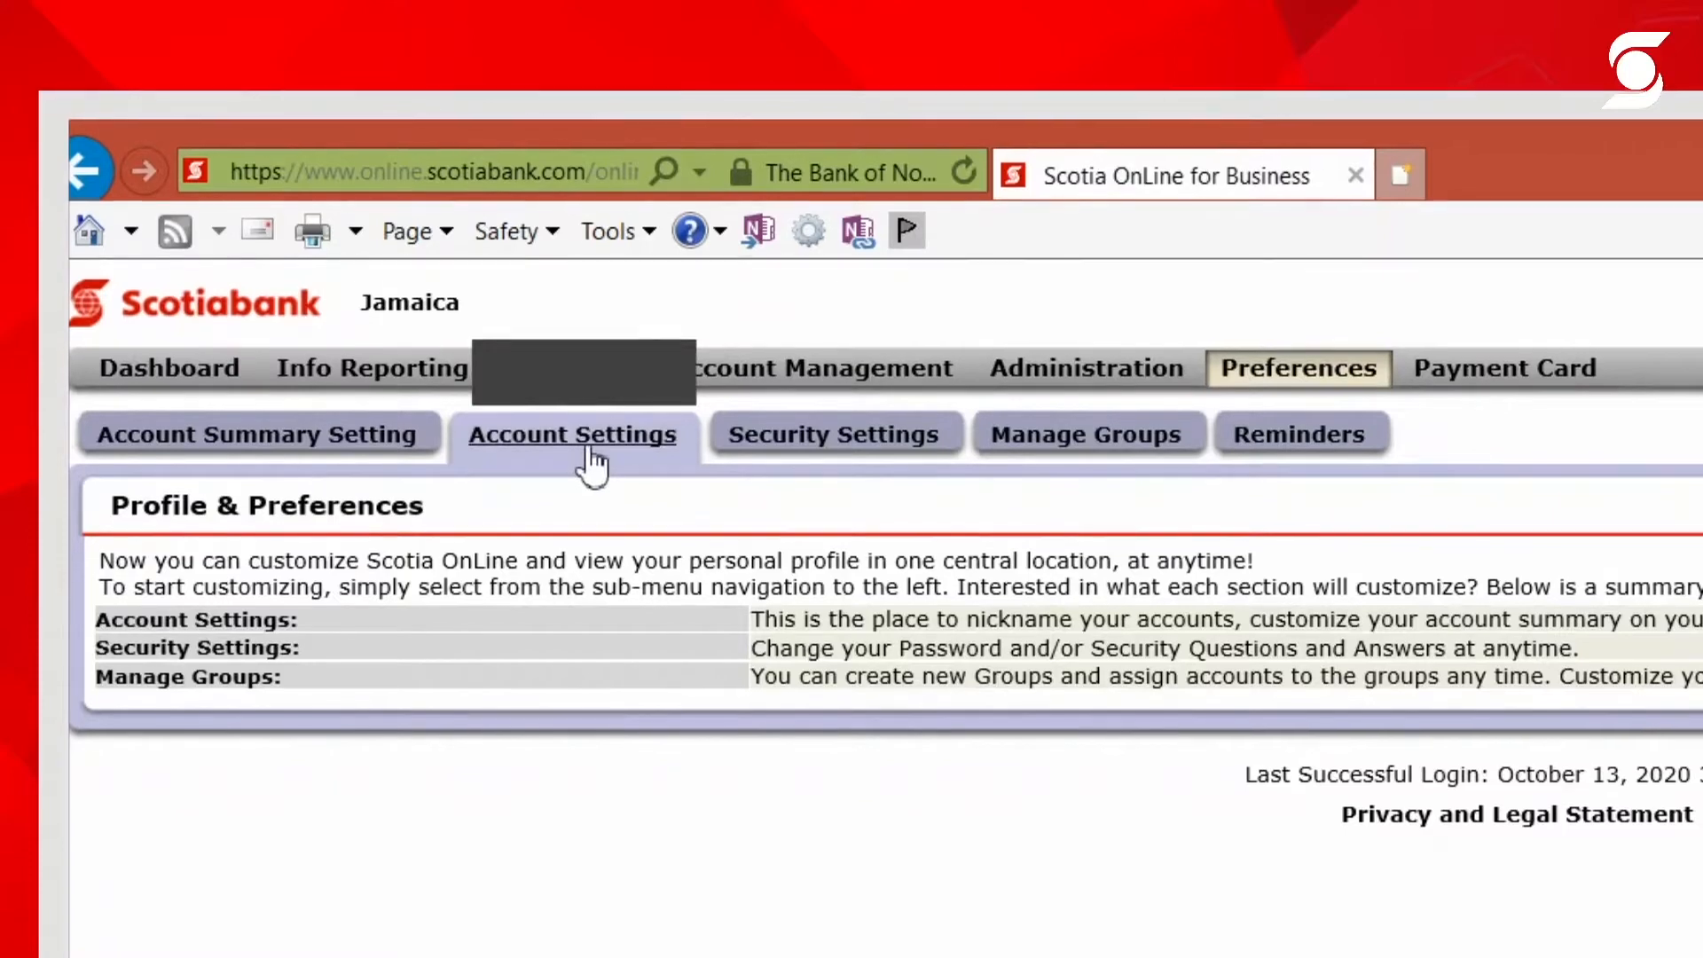
# - Show the Account Settings page with masking options and the account nicknames table
pyautogui.click(571, 433)
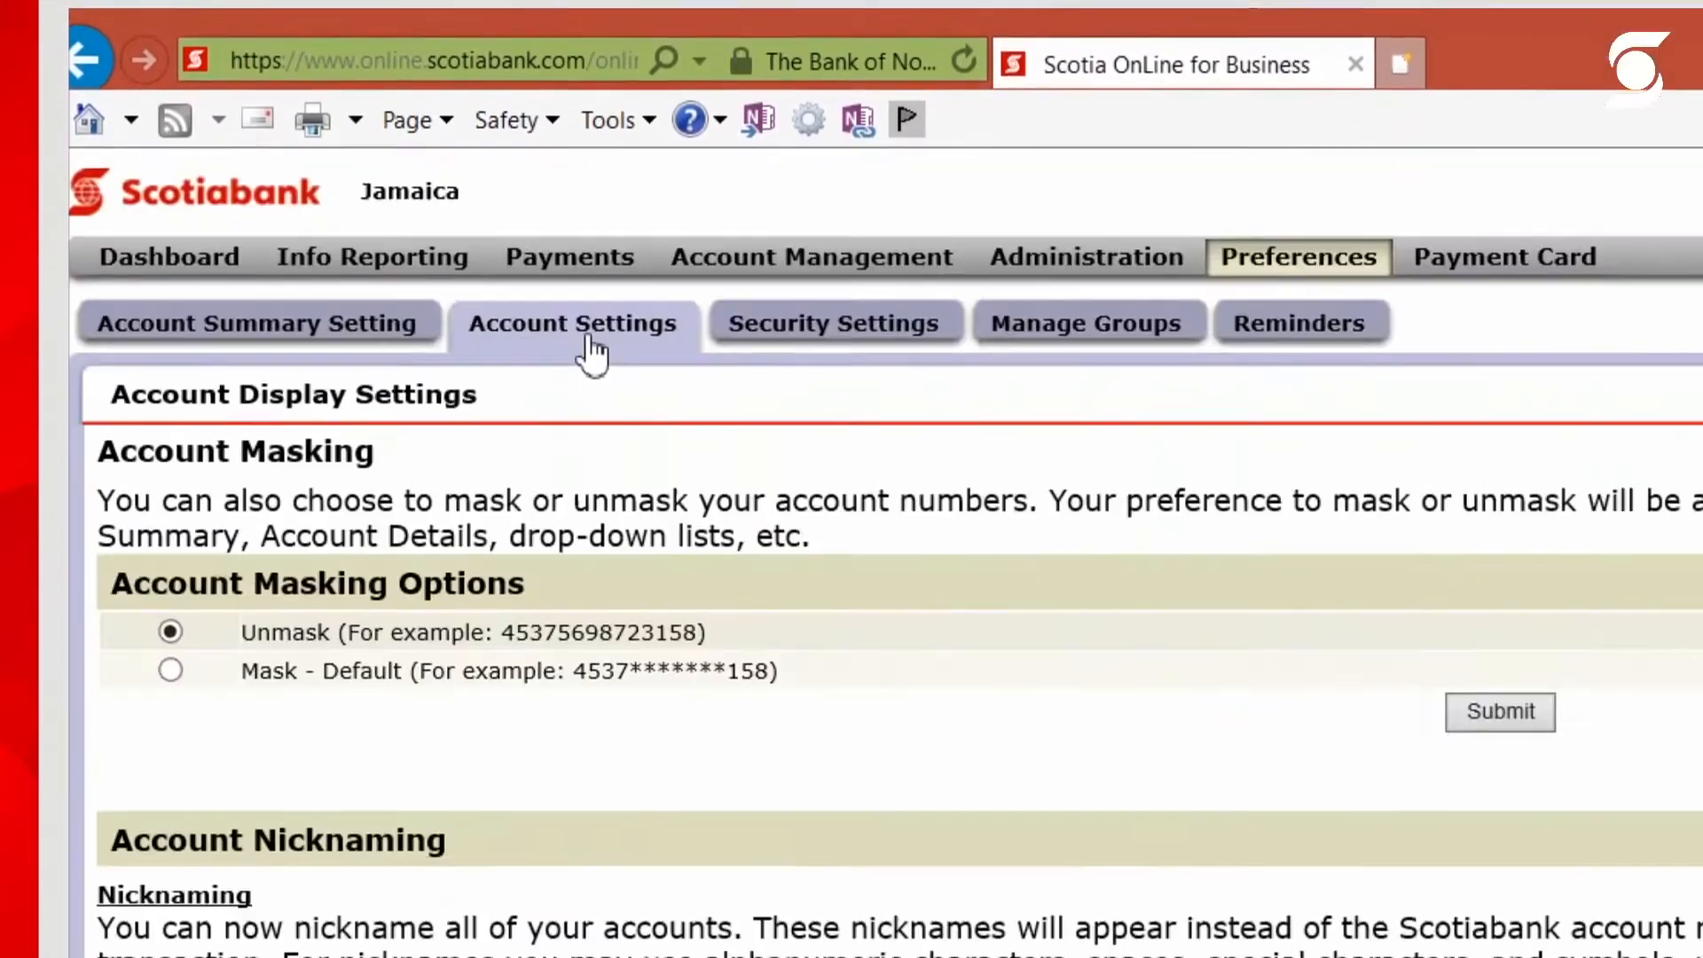
pyautogui.scroll(-3)
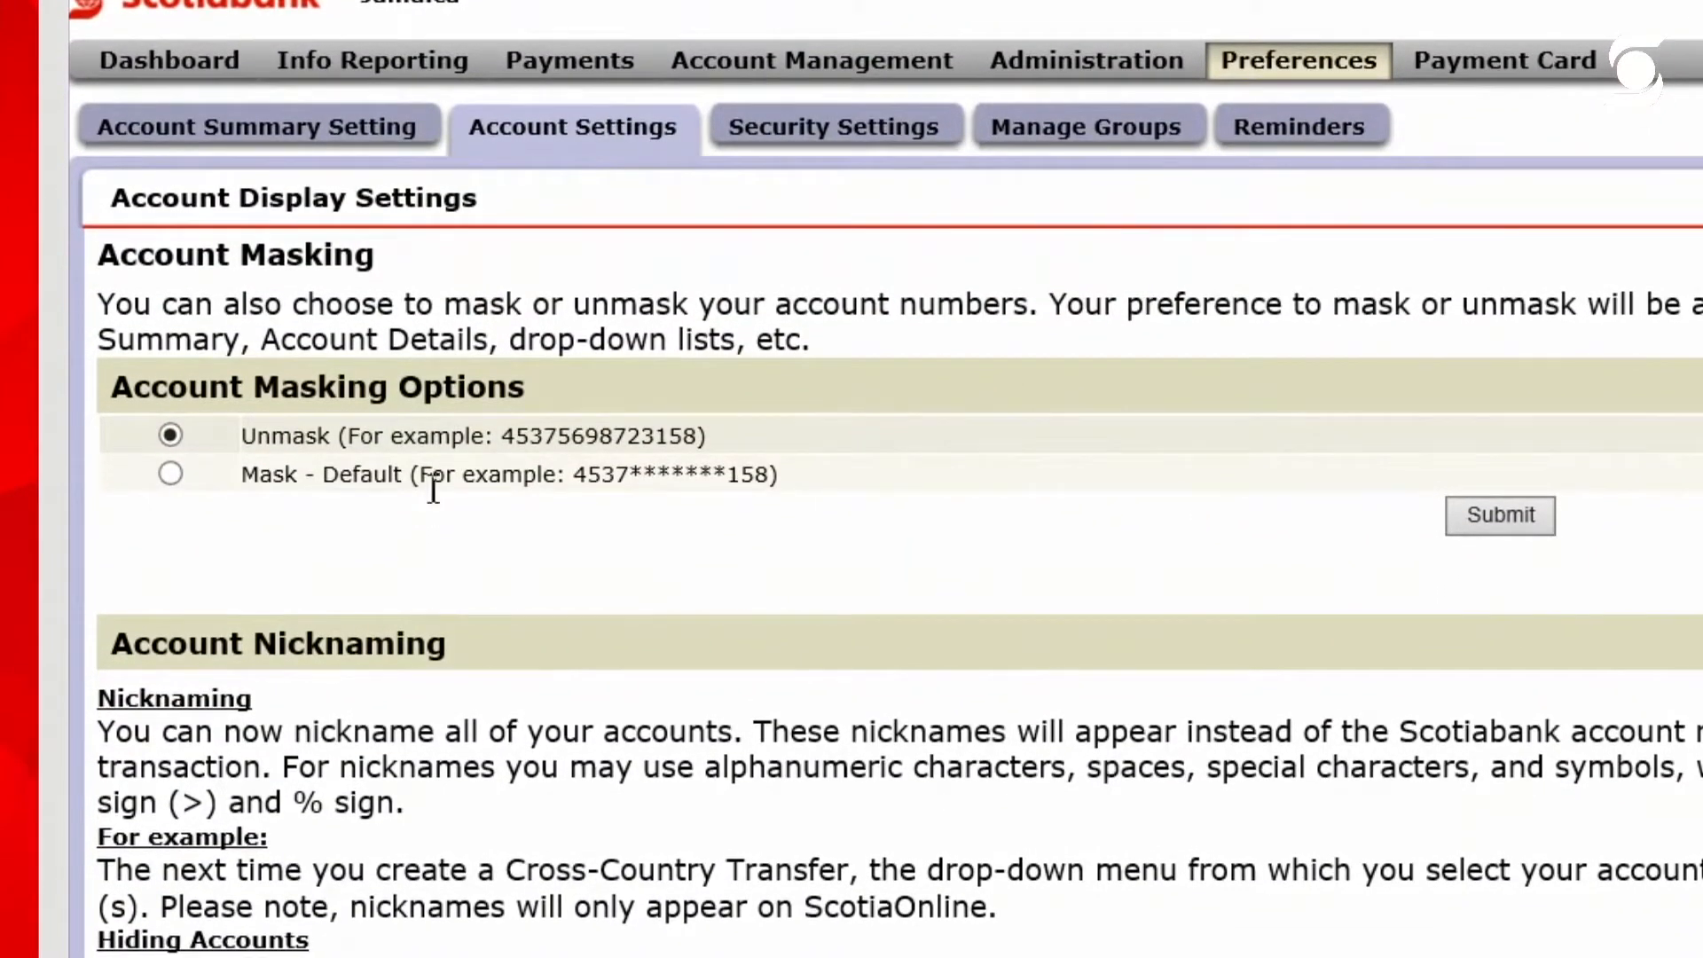
pyautogui.scroll(-3)
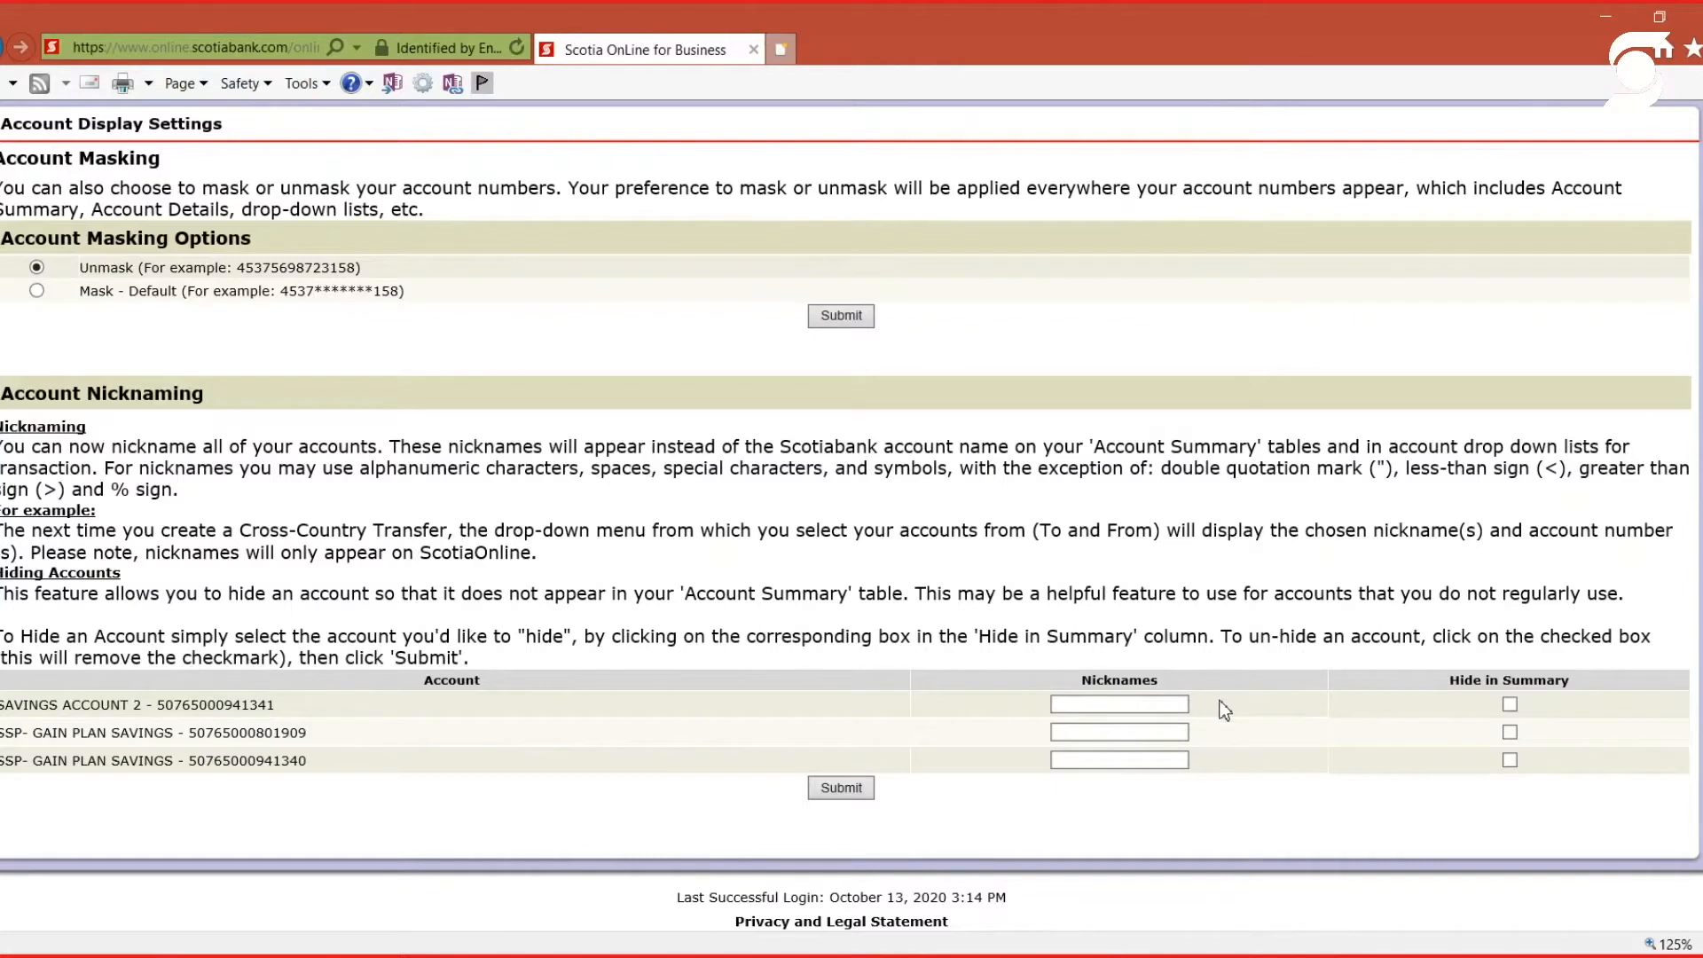
pyautogui.click(1105, 704)
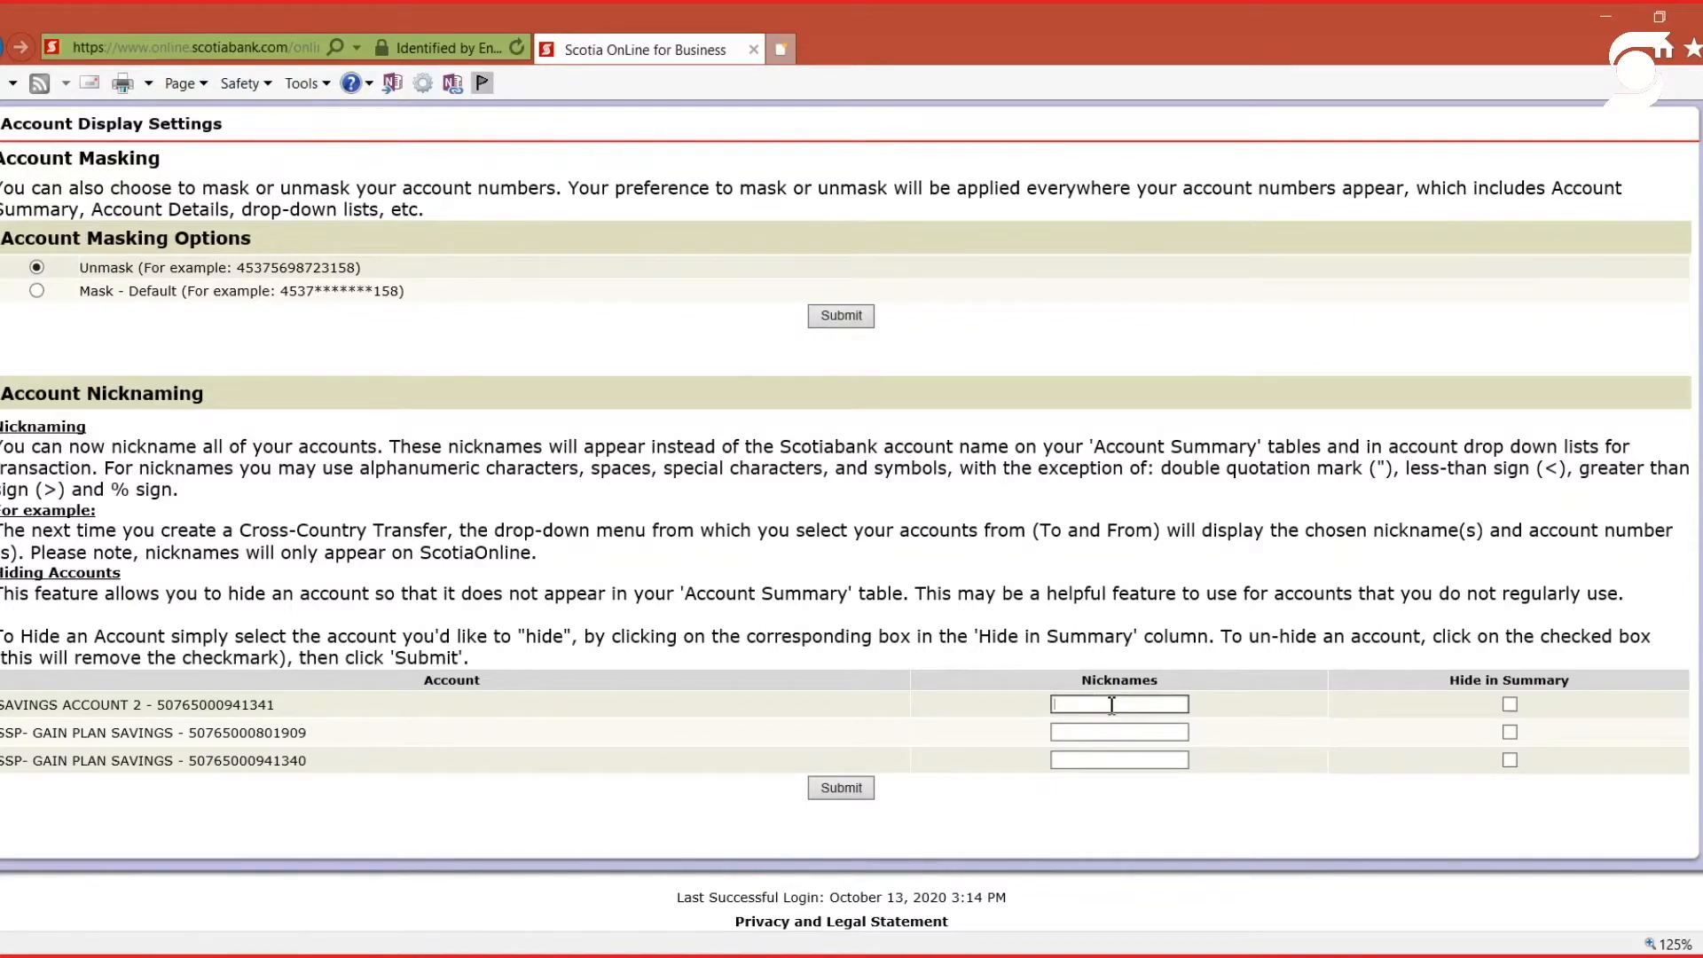
pyautogui.write('Test')
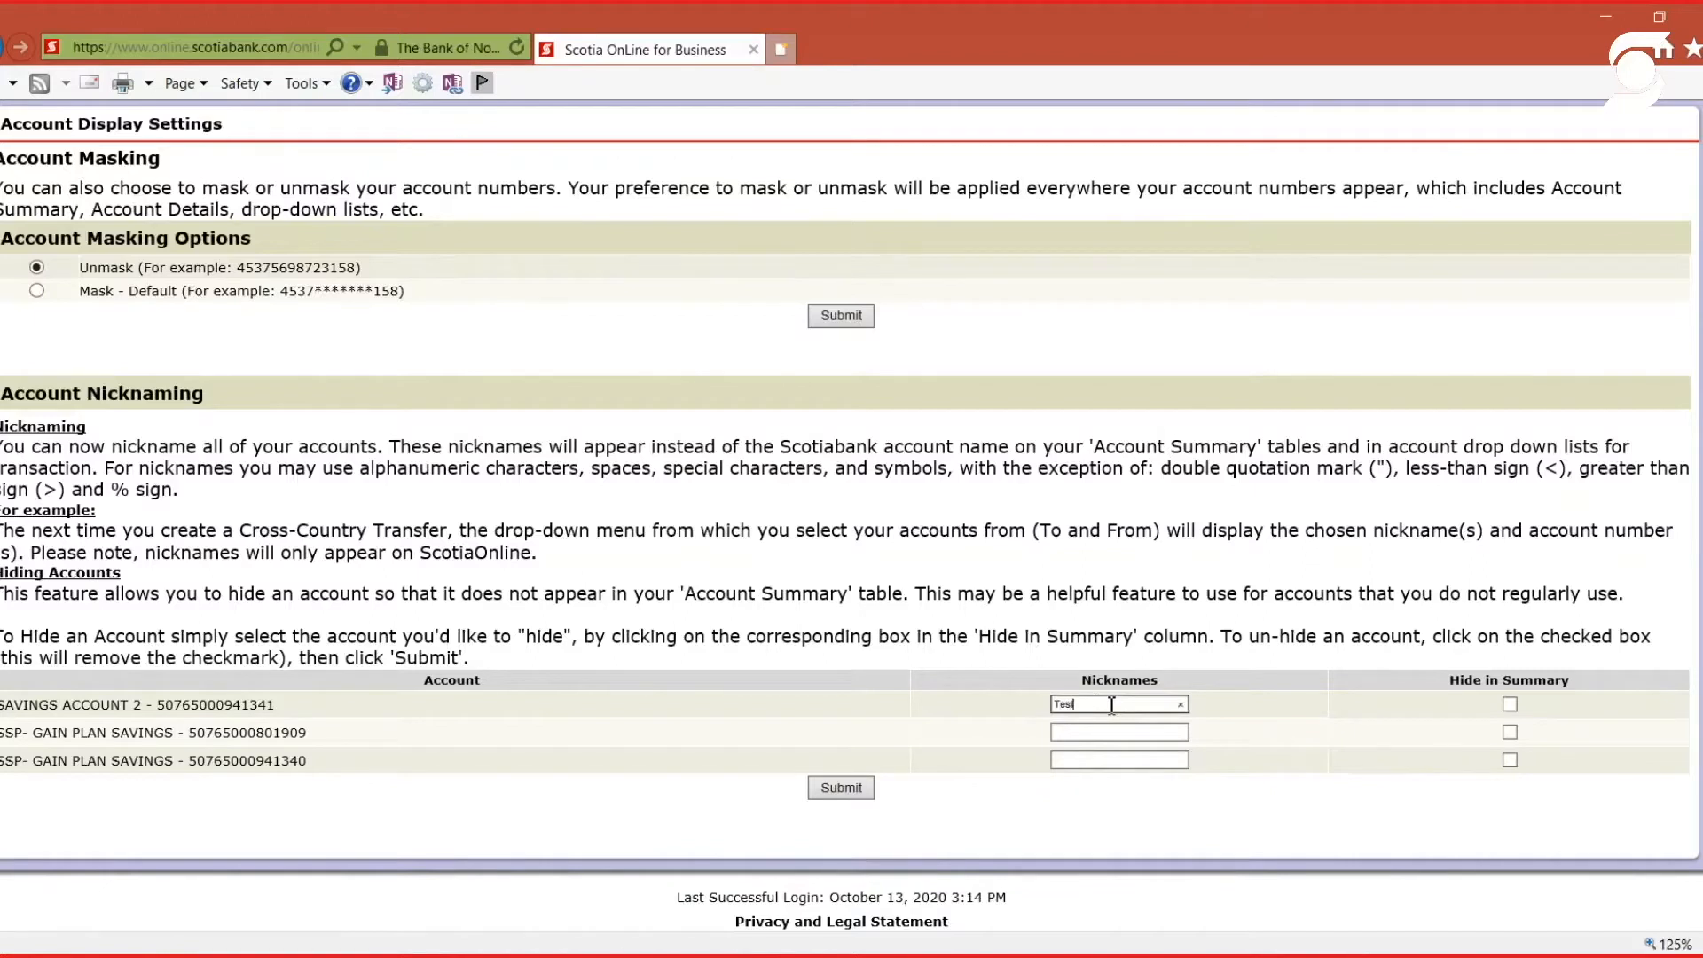
pyautogui.moveTo(837, 603)
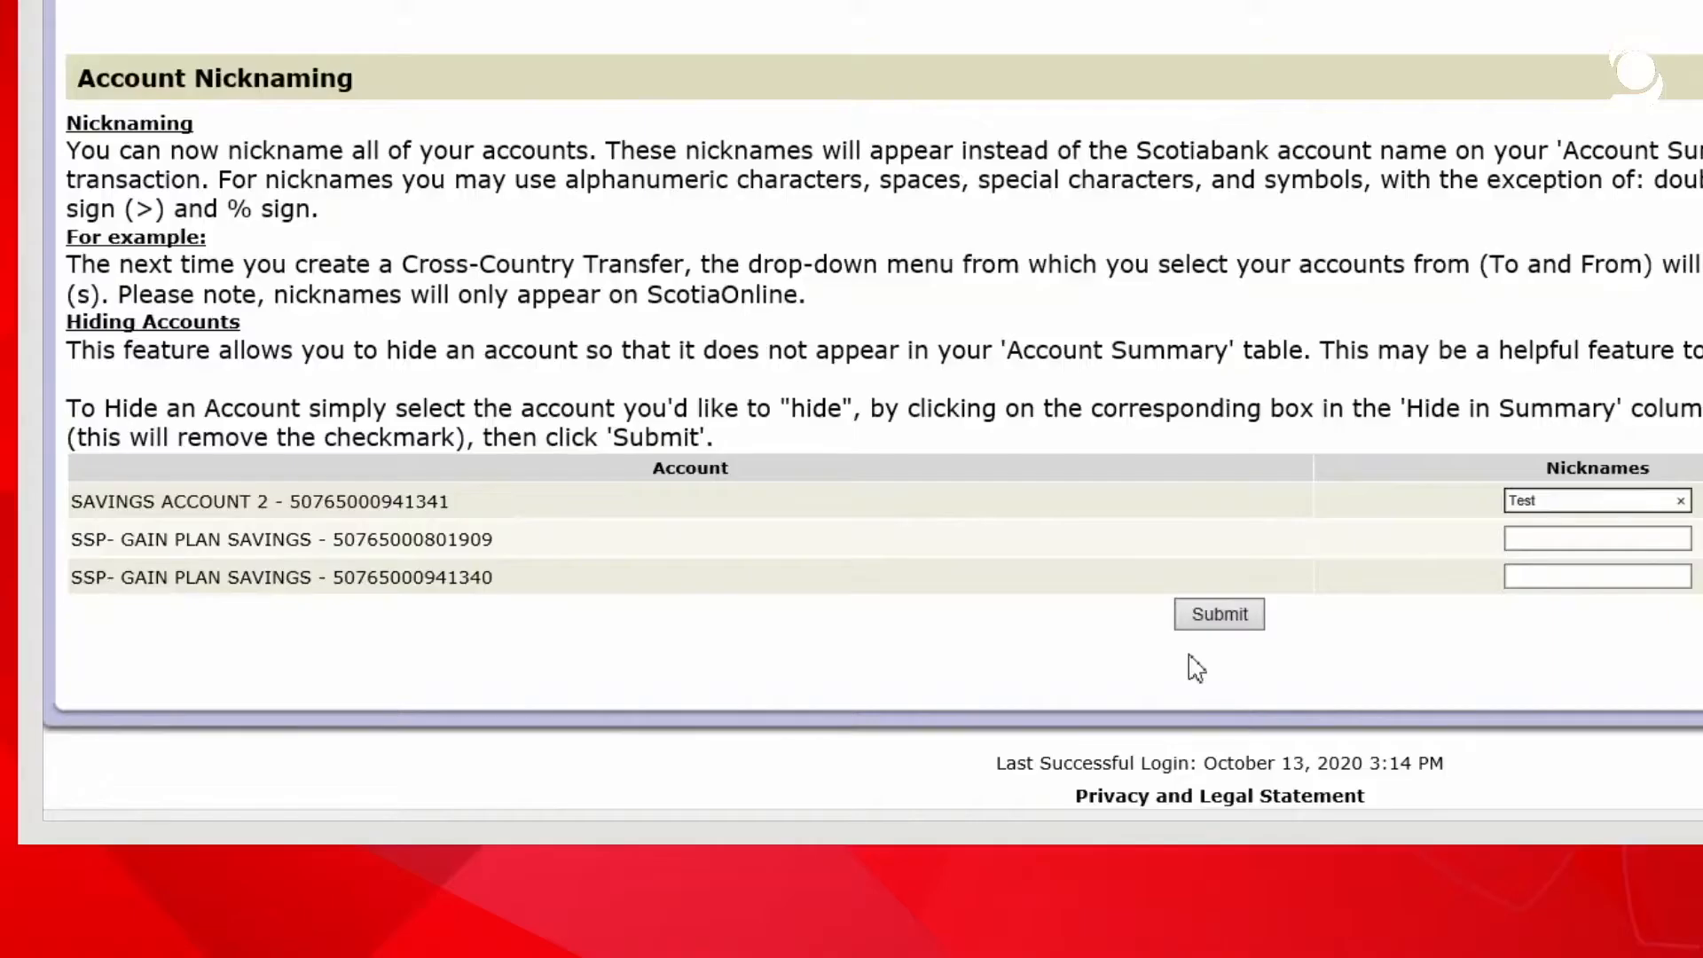
pyautogui.moveTo(1626, 464)
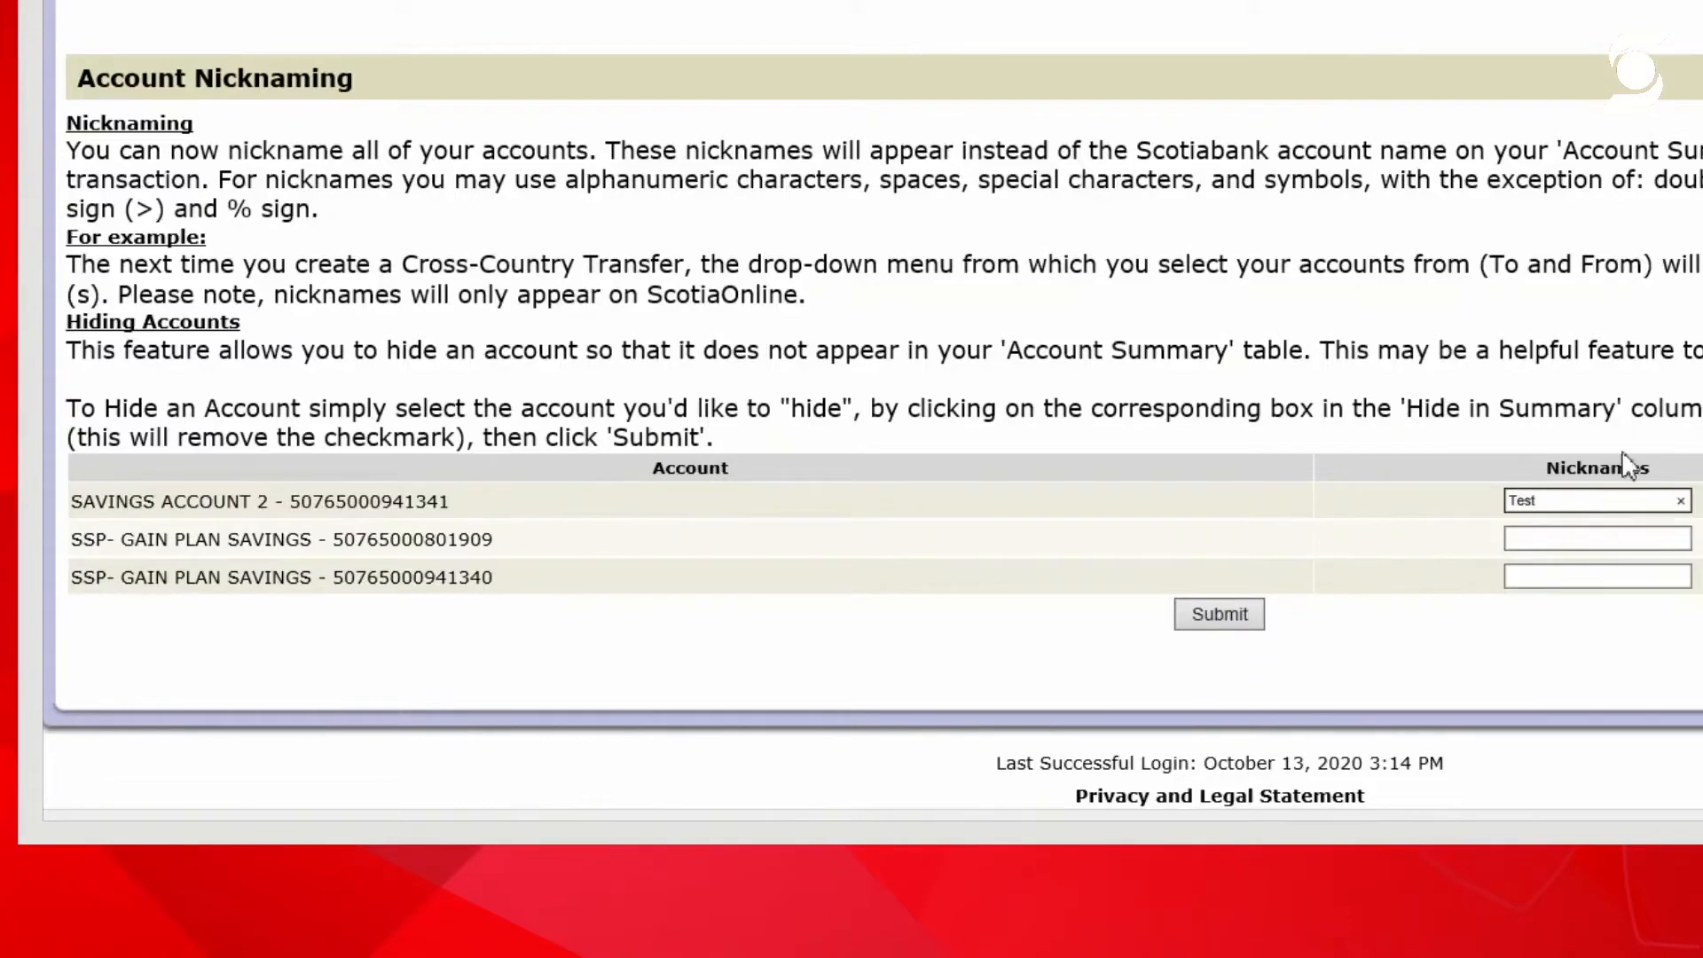
pyautogui.click(1596, 500)
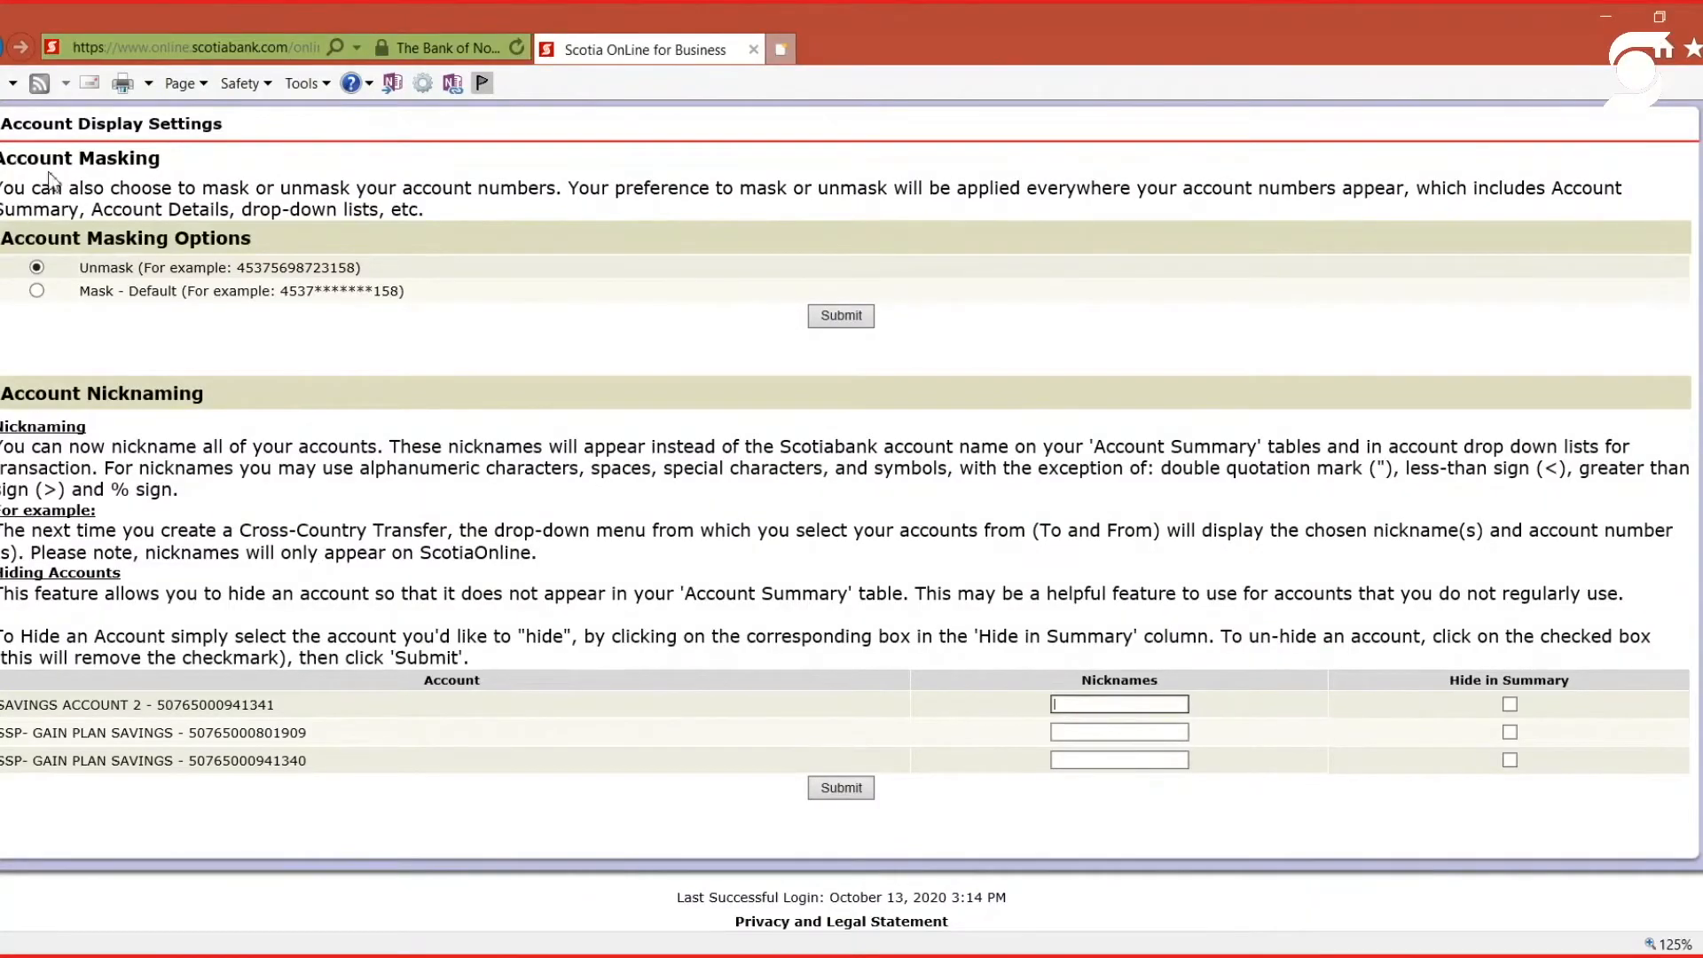
# - Set account numbers to Mask - Default and submit, getting a preference-accepted confirmation
pyautogui.click(38, 289)
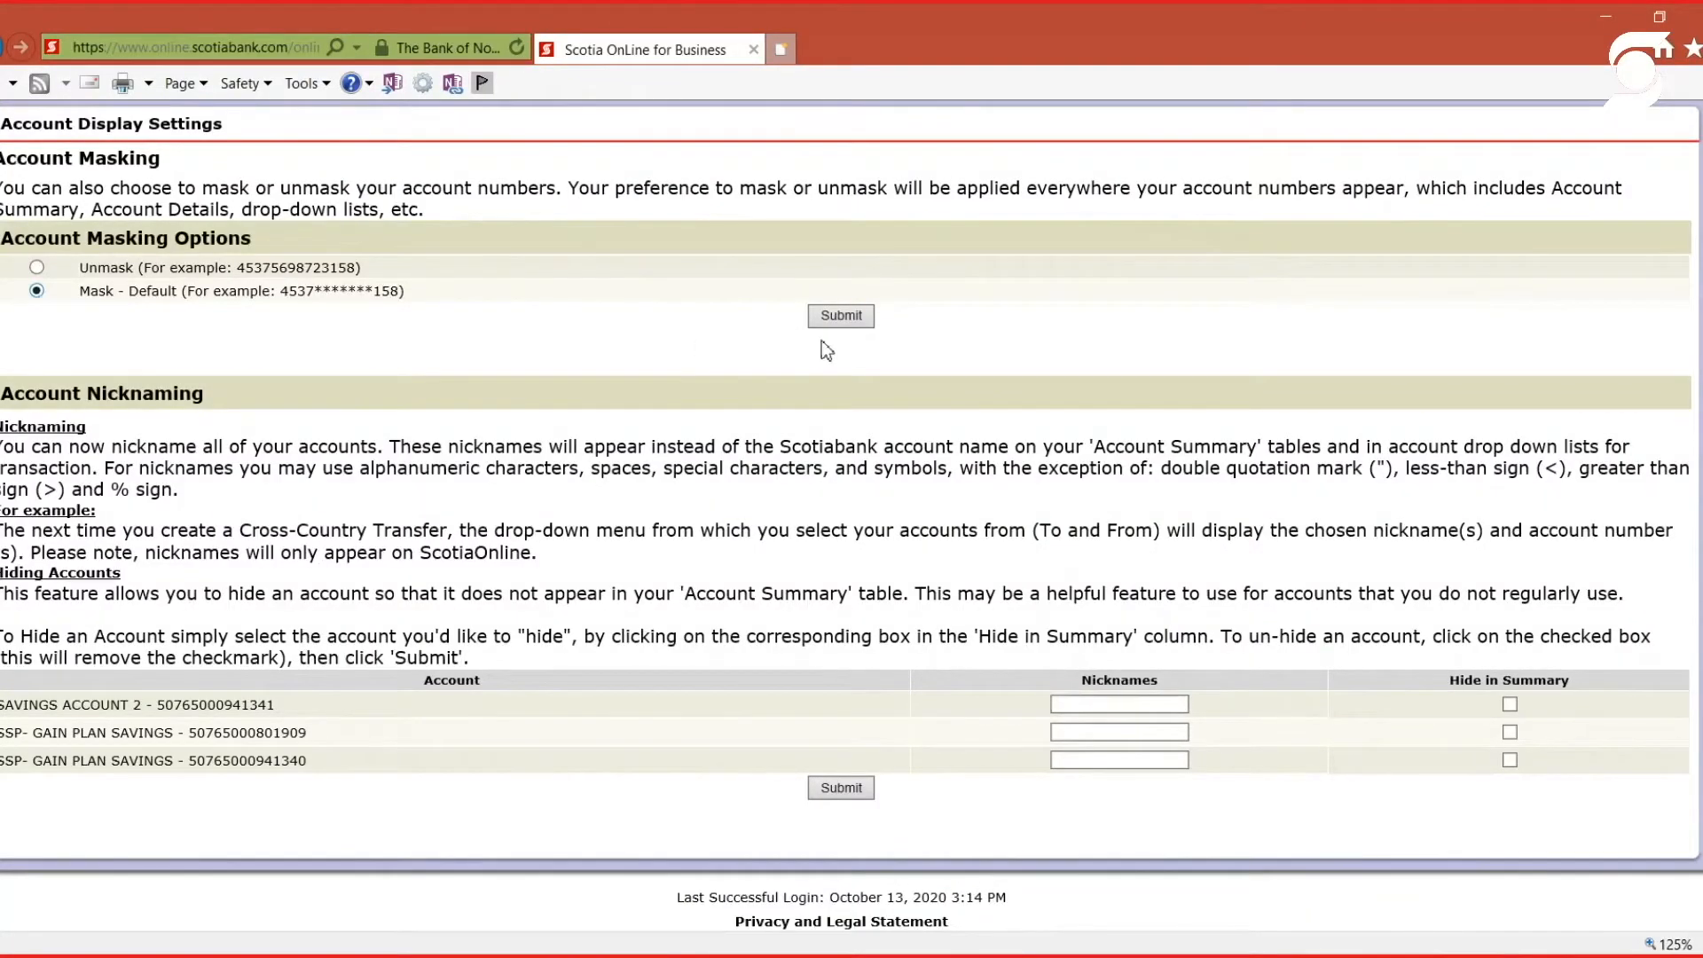
pyautogui.click(839, 316)
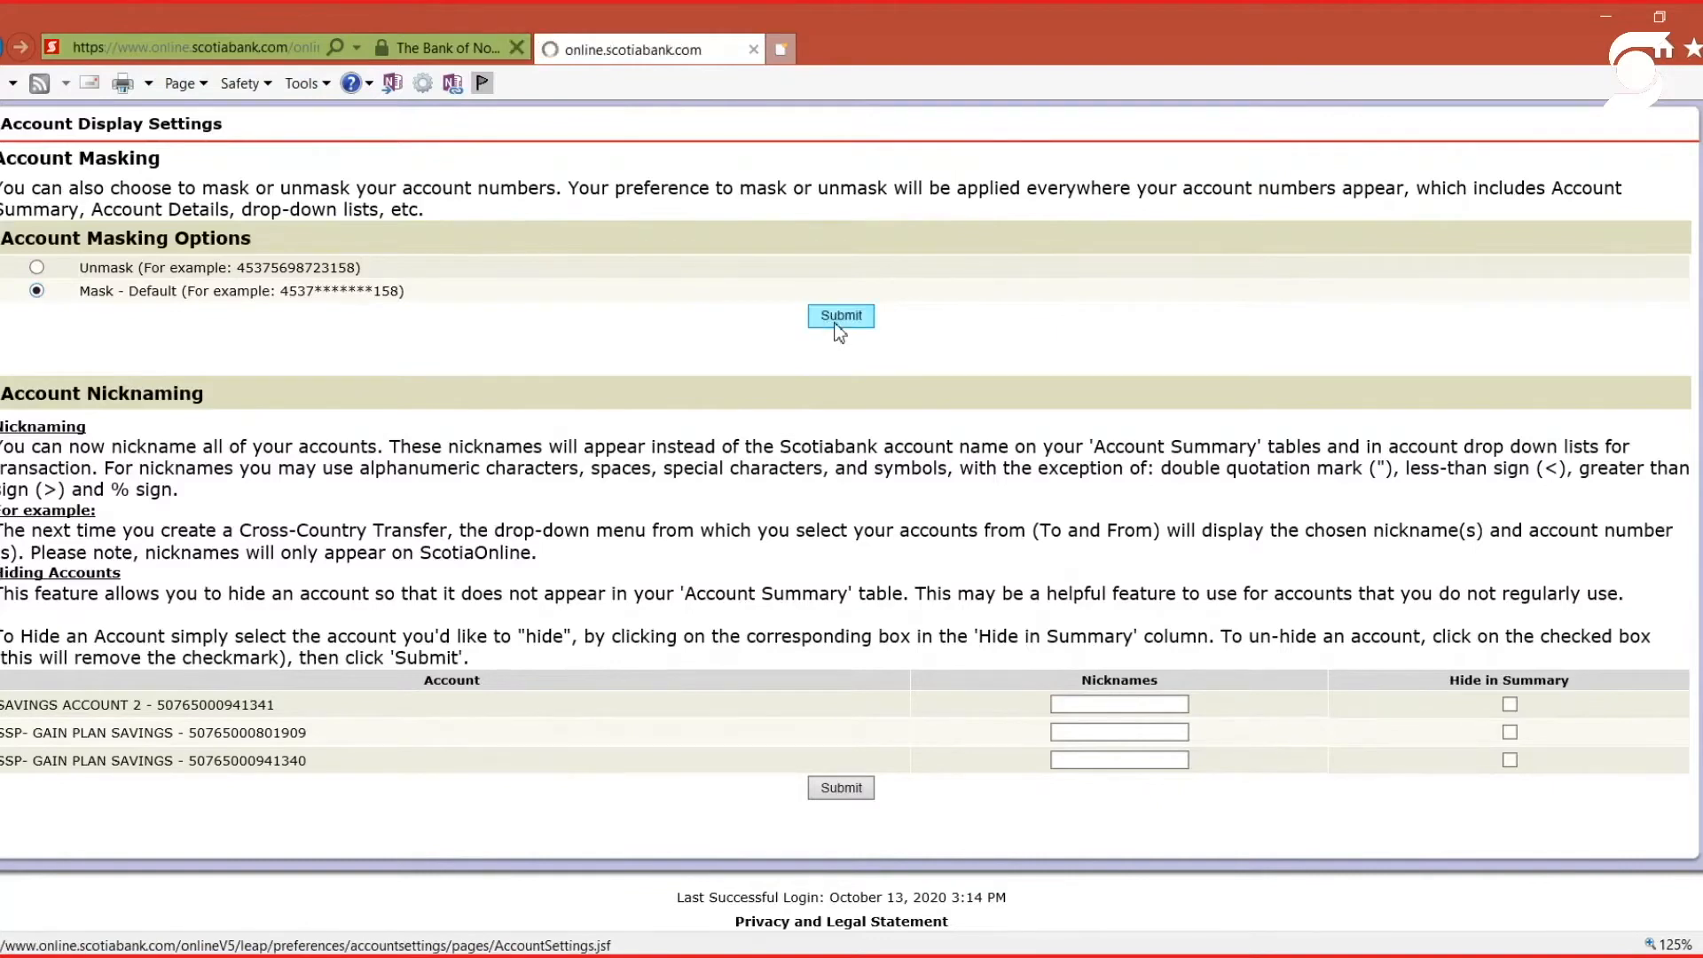
pyautogui.click(839, 316)
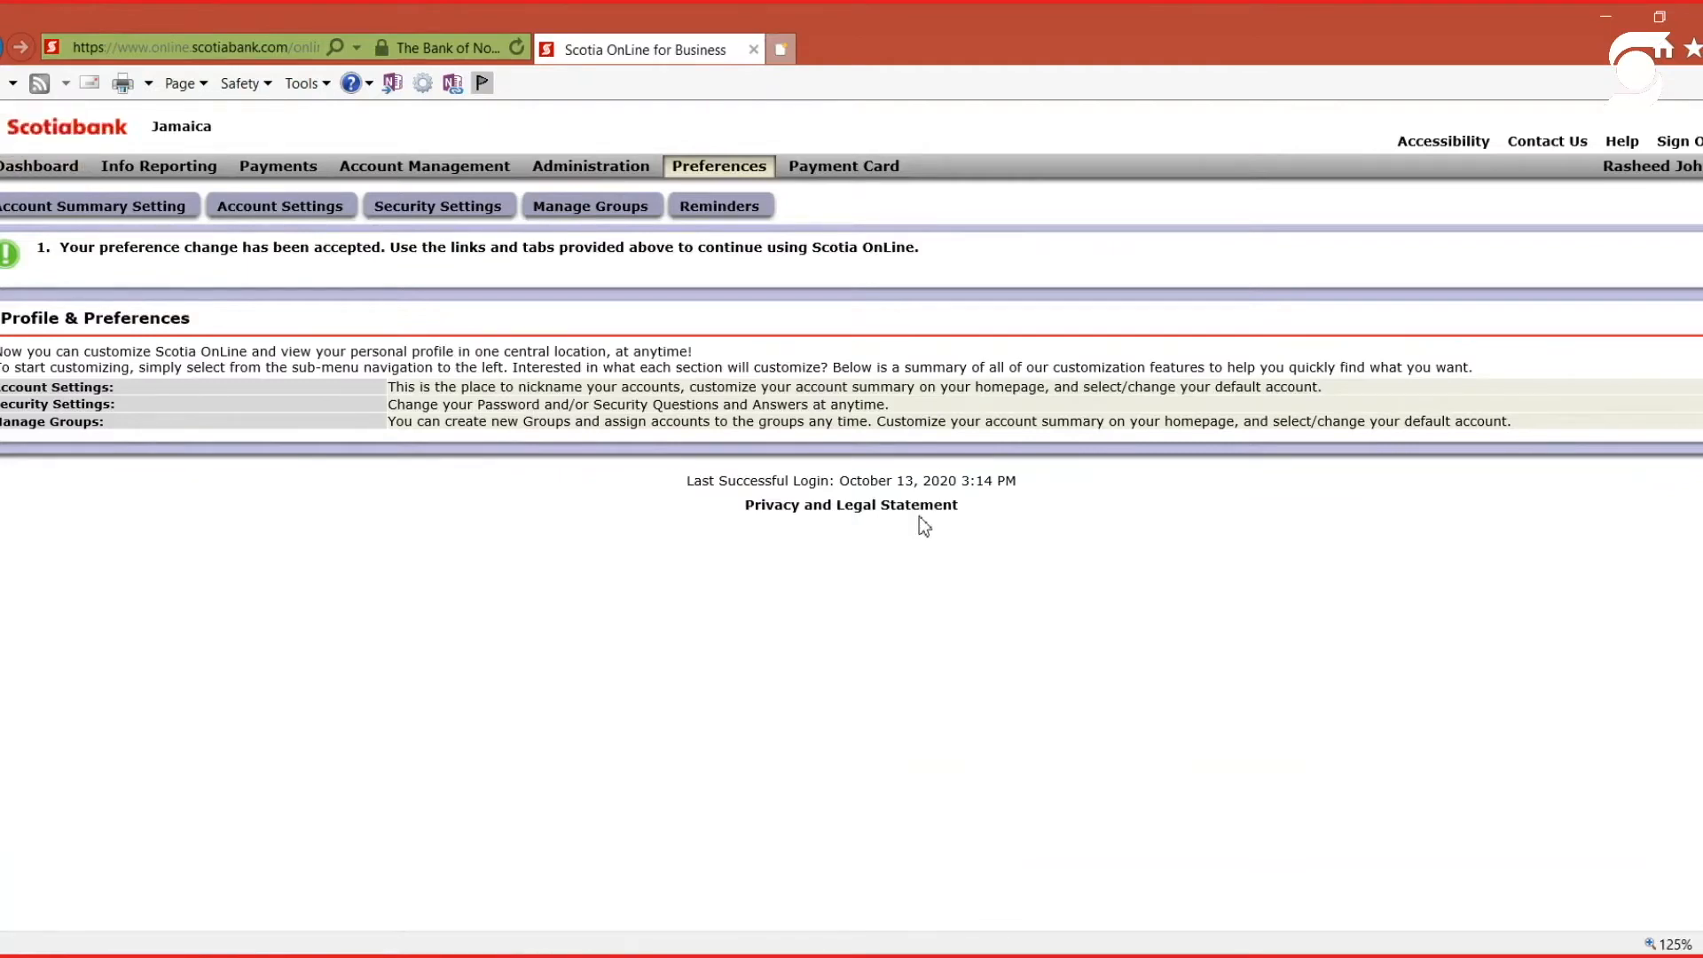
# - Check the masked numbers on the dashboard, then return to the Profile & Preferences overview
pyautogui.click(39, 165)
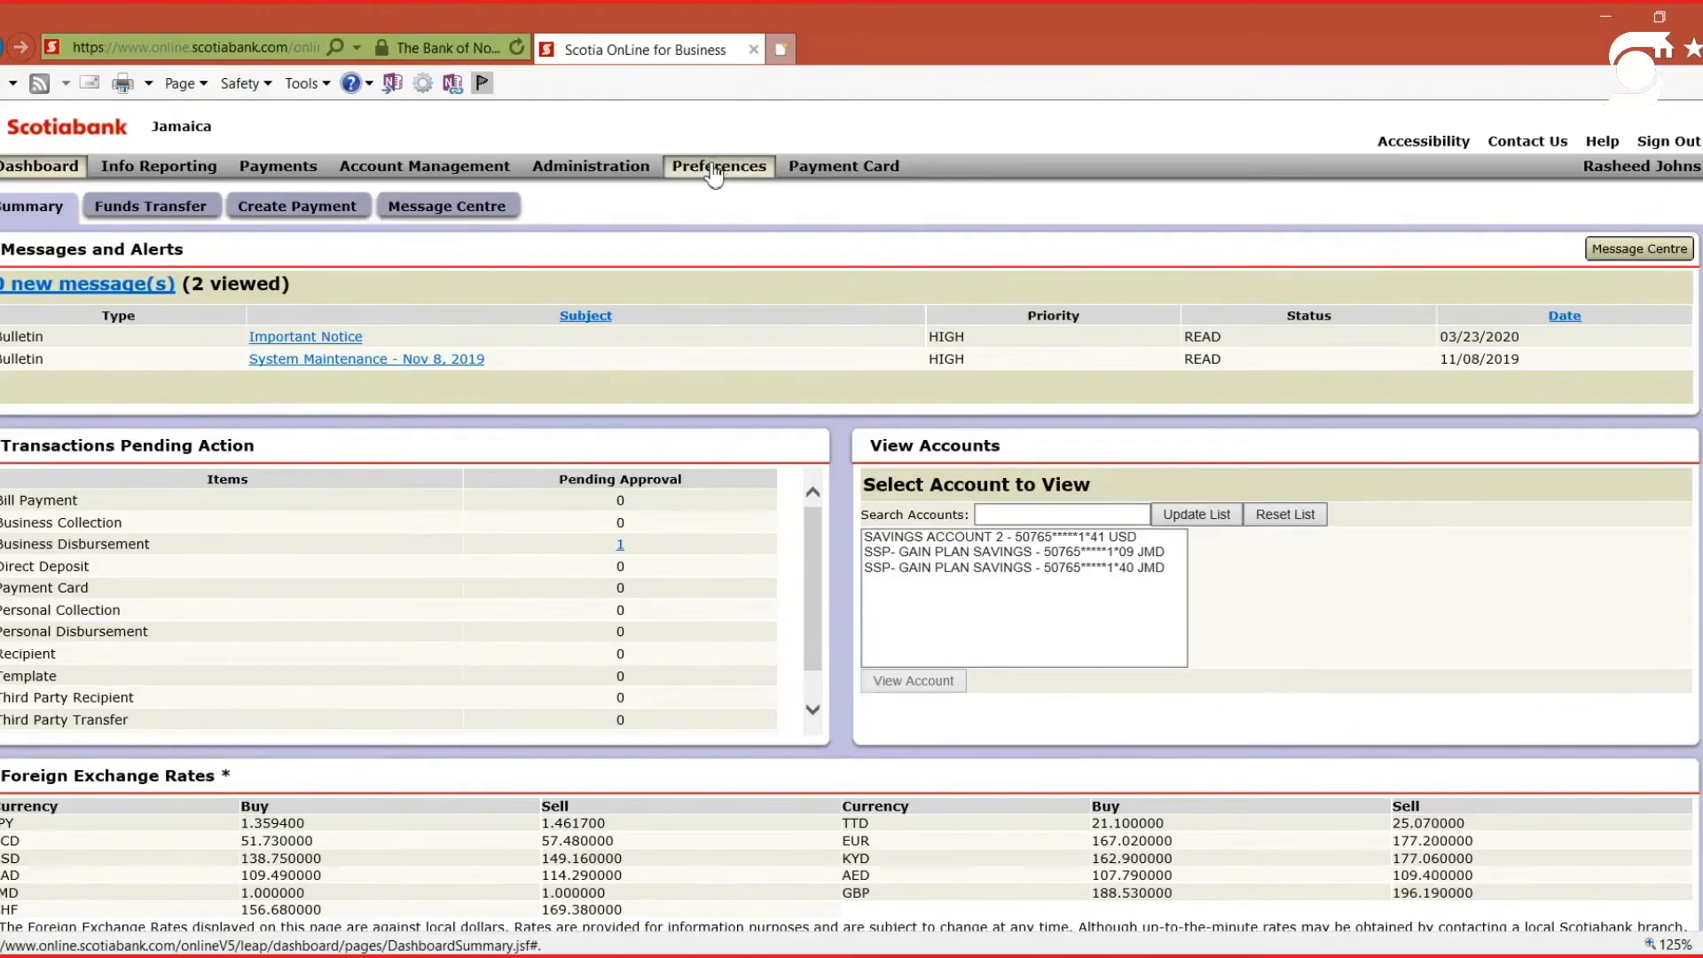
pyautogui.click(719, 165)
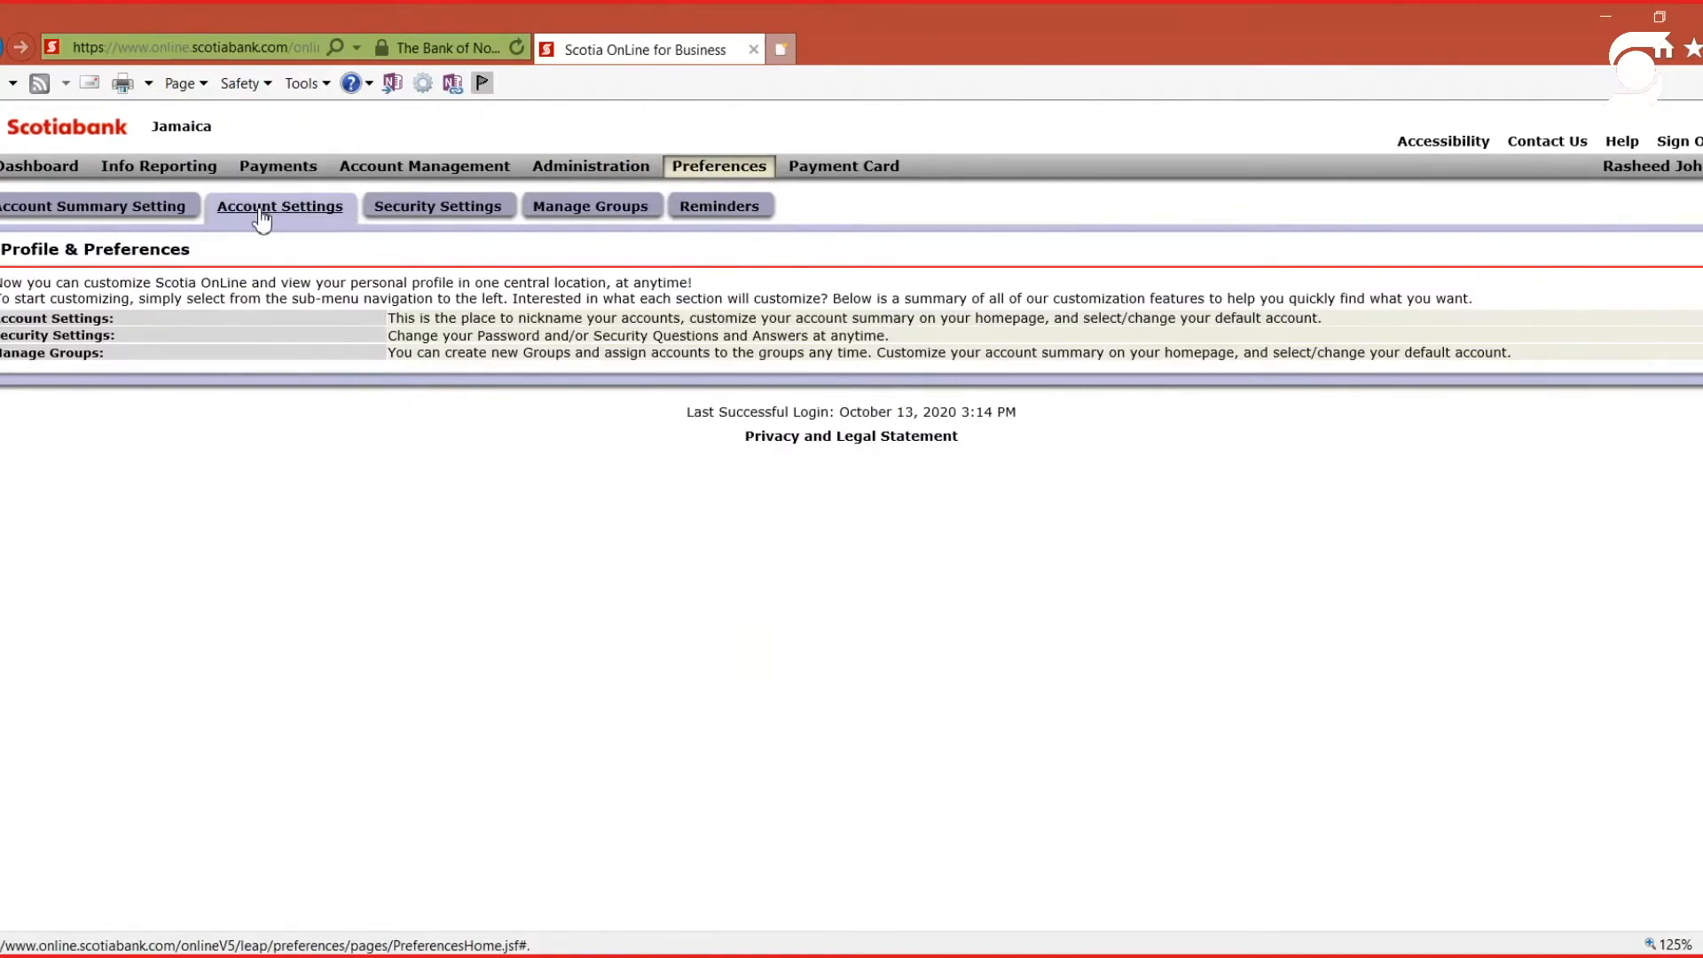
# - In Account Settings, set account numbers to Unmask and submit, getting a preference-accepted confirmation
pyautogui.click(279, 206)
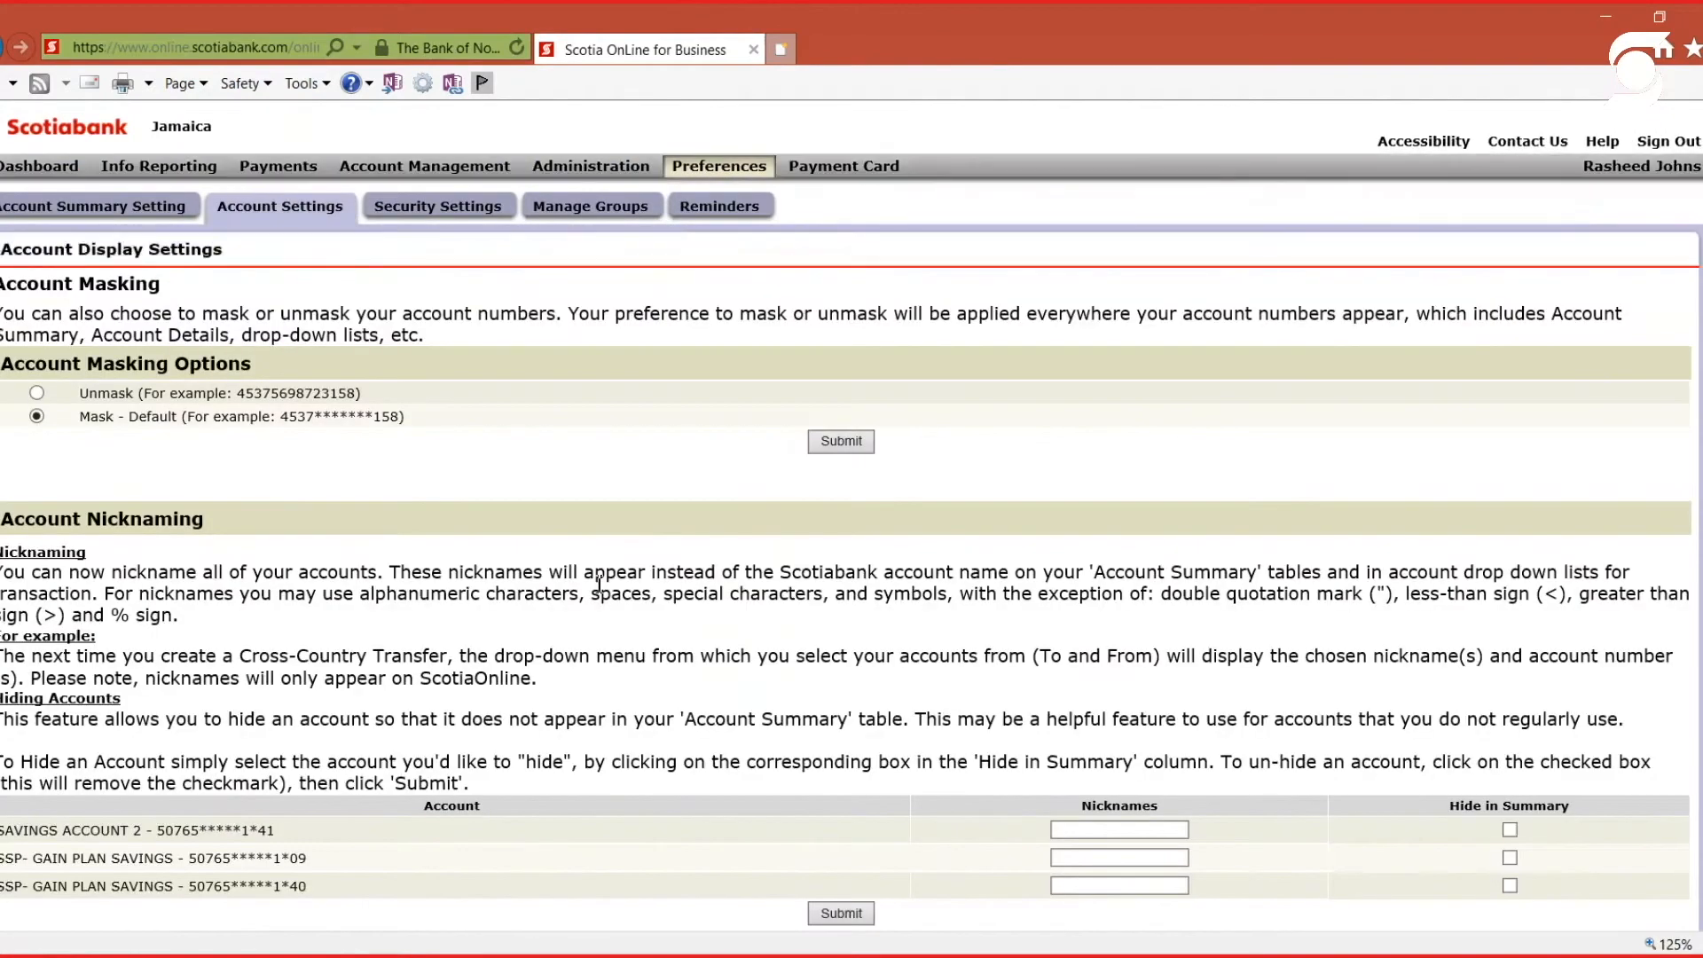
pyautogui.click(37, 392)
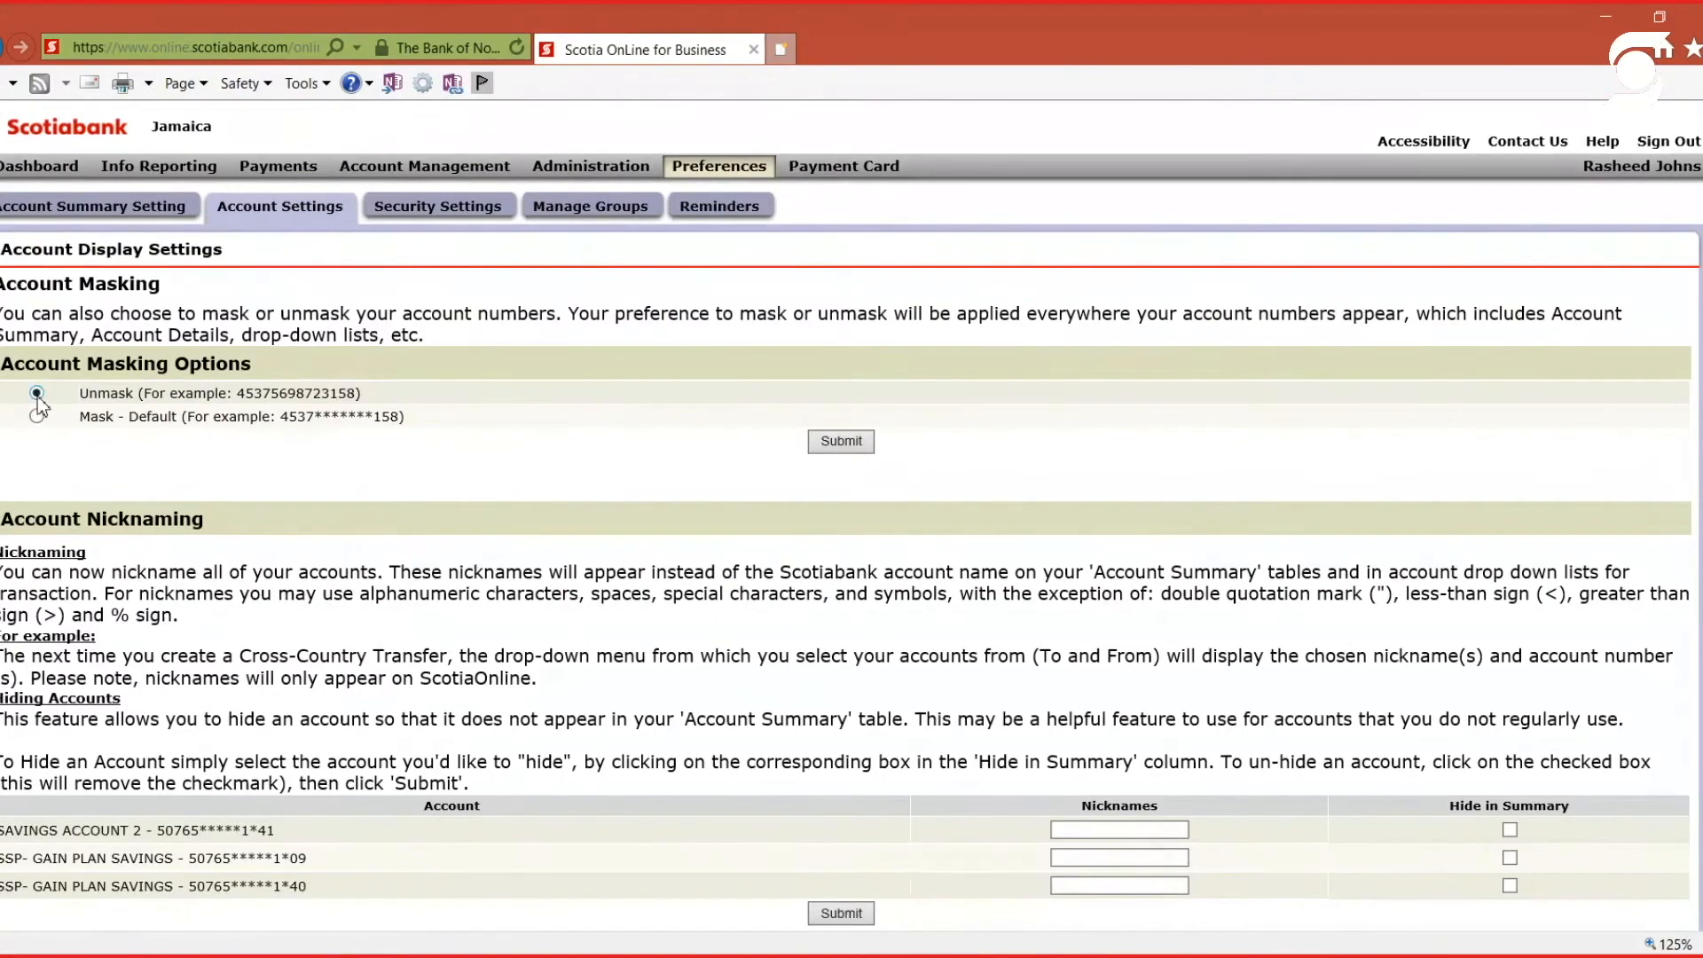
pyautogui.click(839, 442)
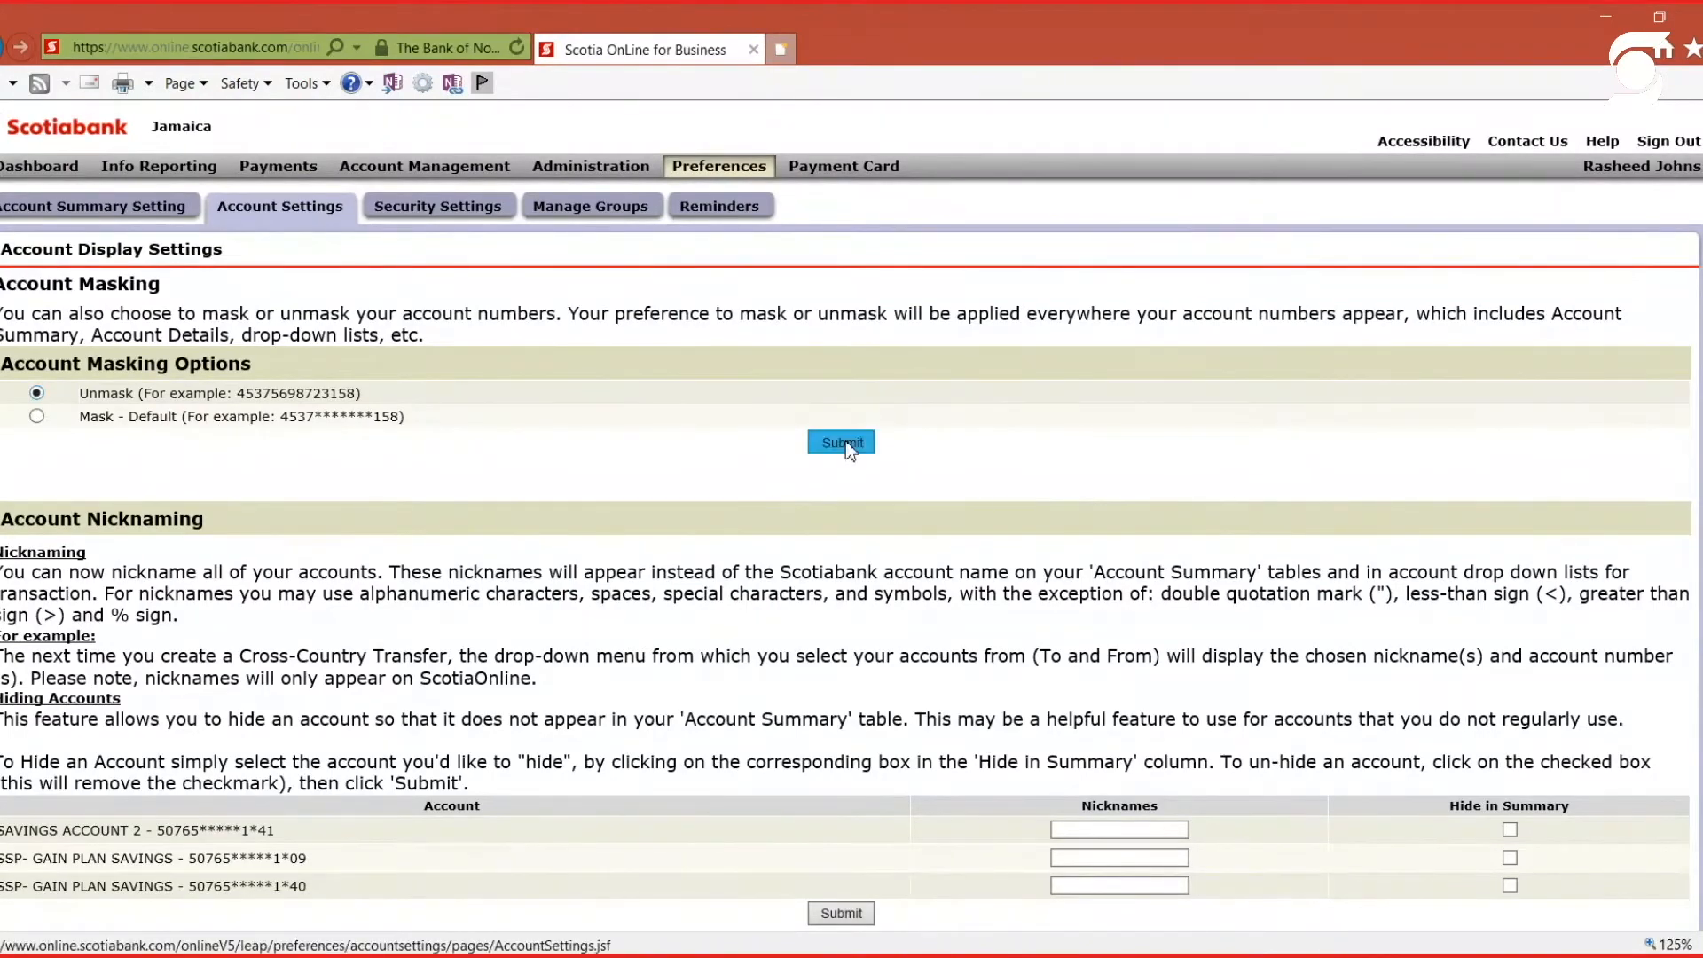
pyautogui.click(839, 443)
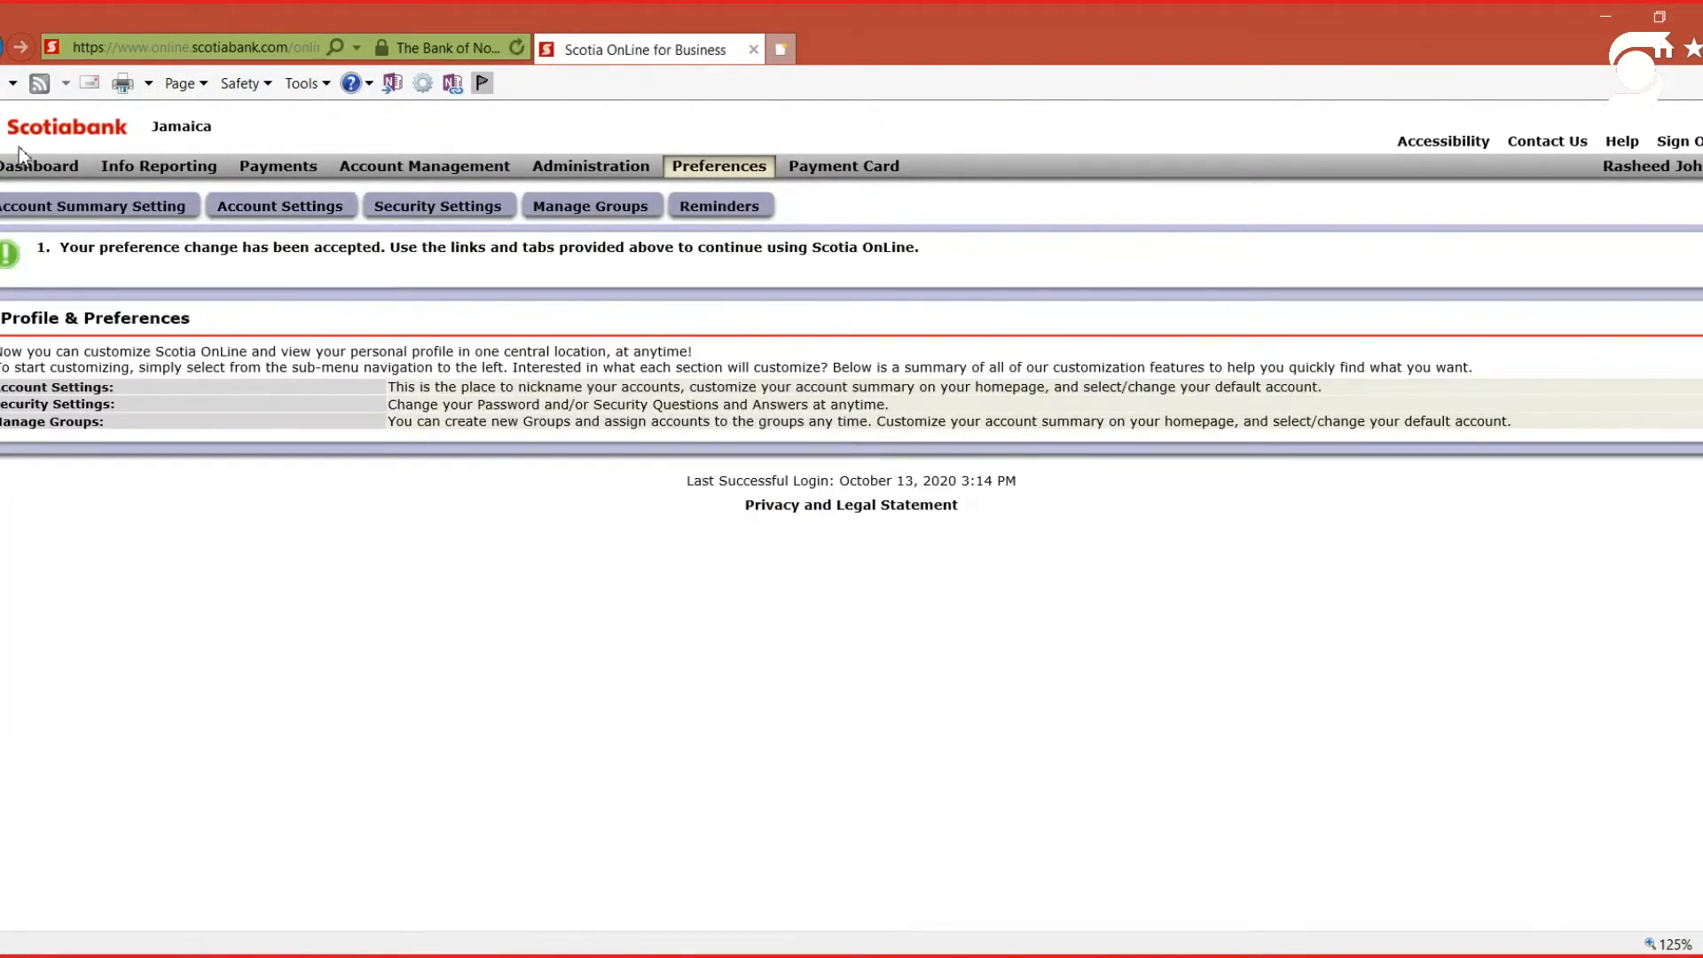
pyautogui.moveTo(41, 164)
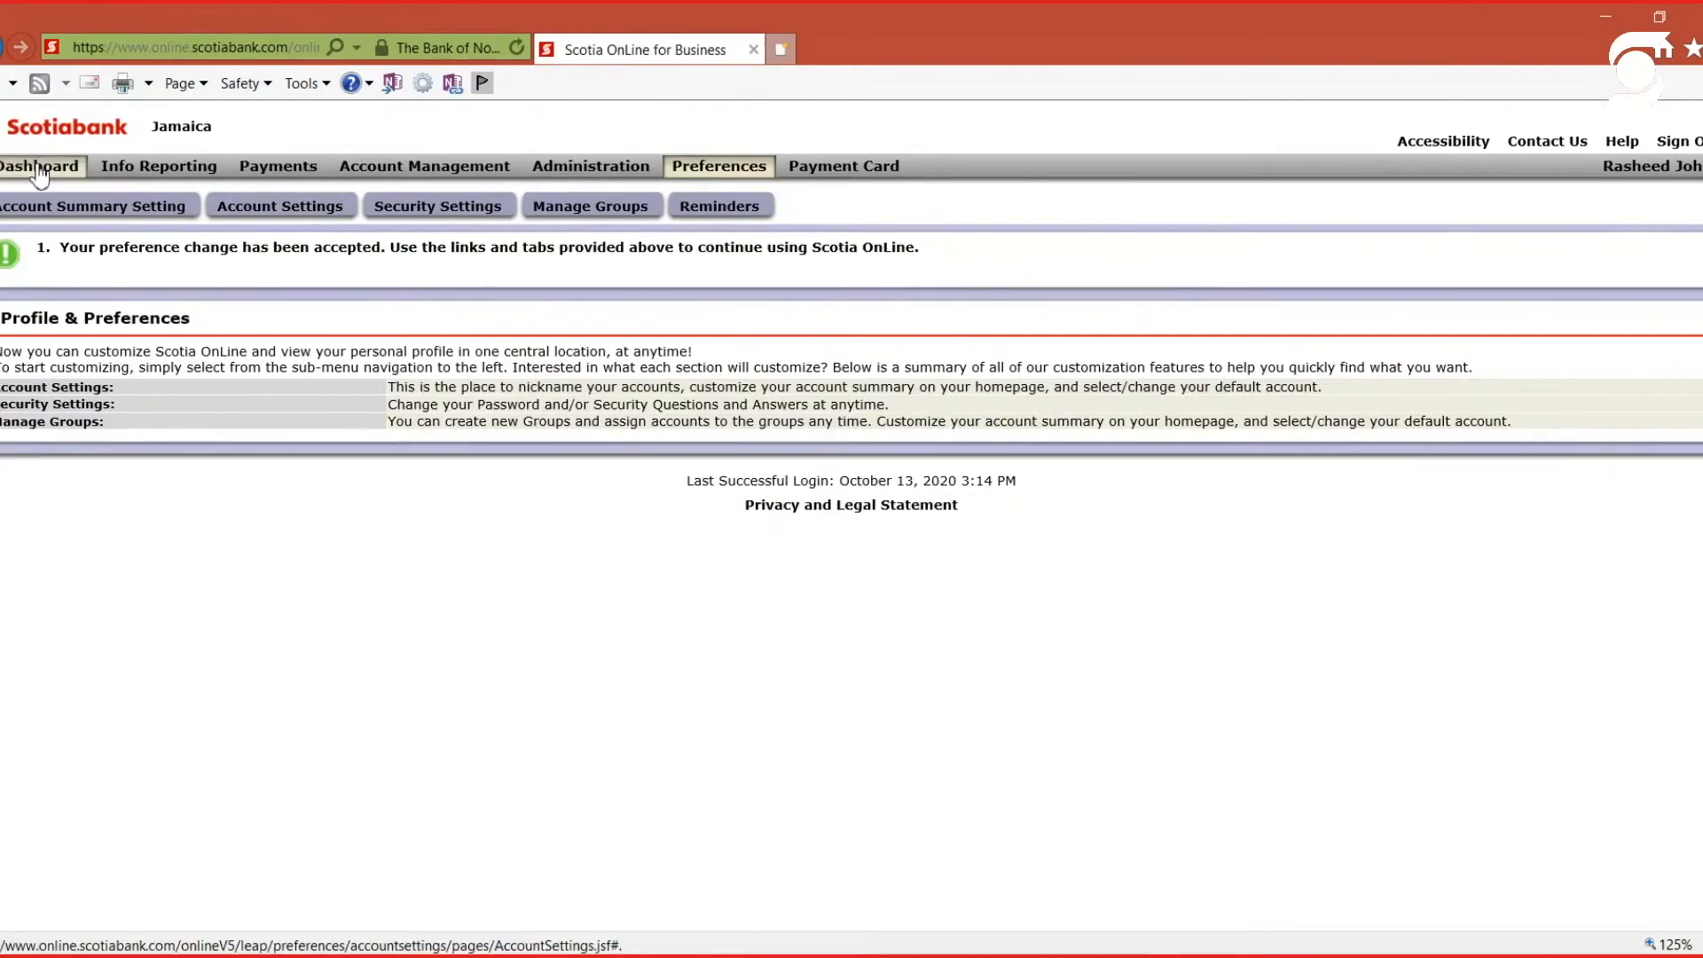